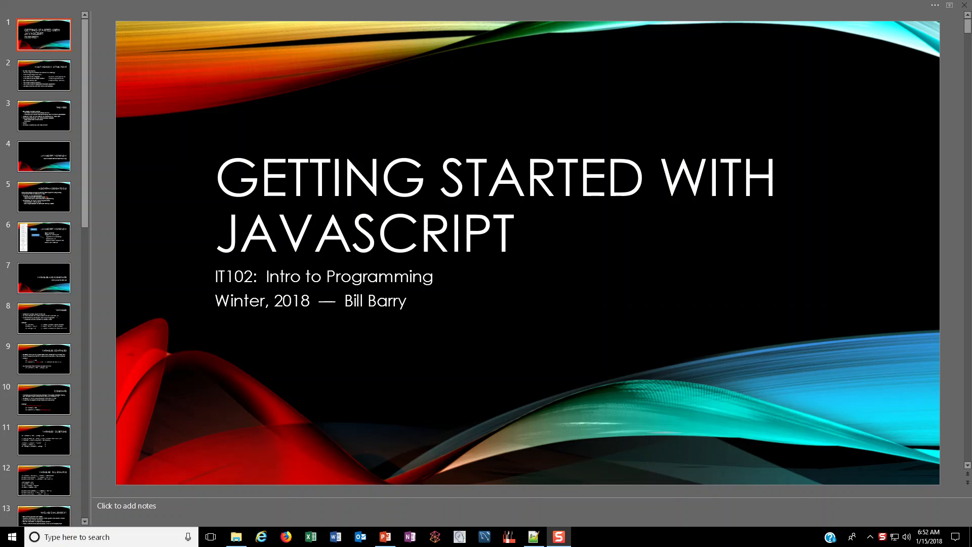
mouse_move(62, 61)
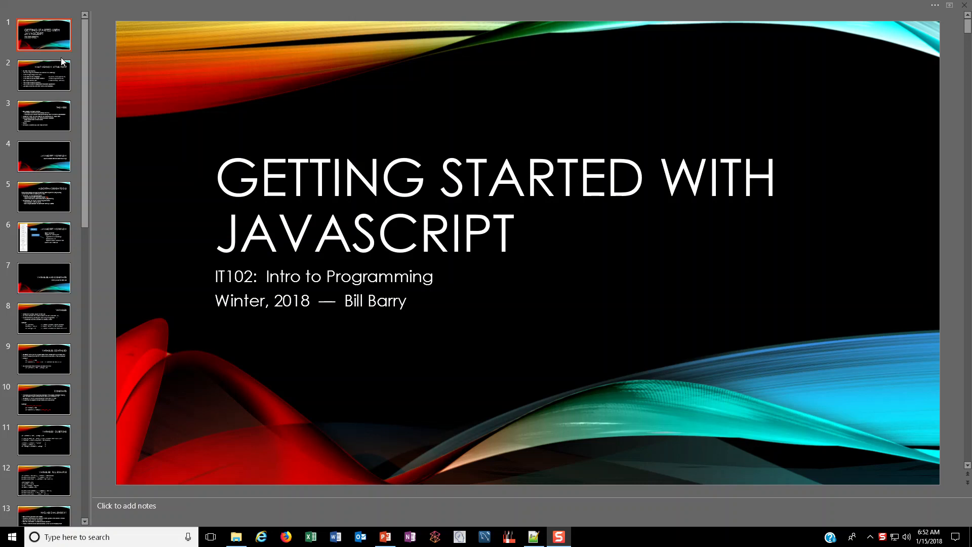
Show slide 2, the recap of JavaScript skills covered so far
left_click(44, 74)
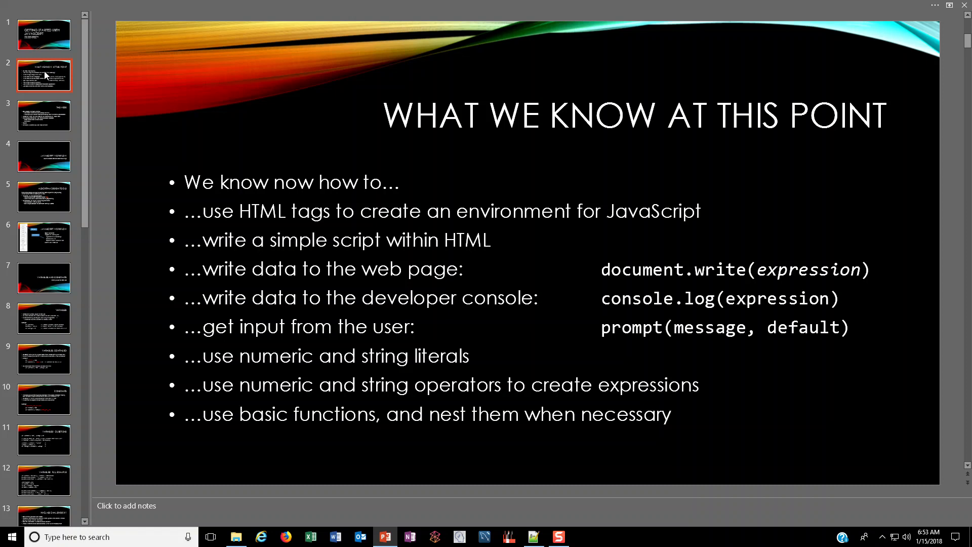
Show slide 3 listing workflow, variables, documentation, popups and forms
left_click(44, 116)
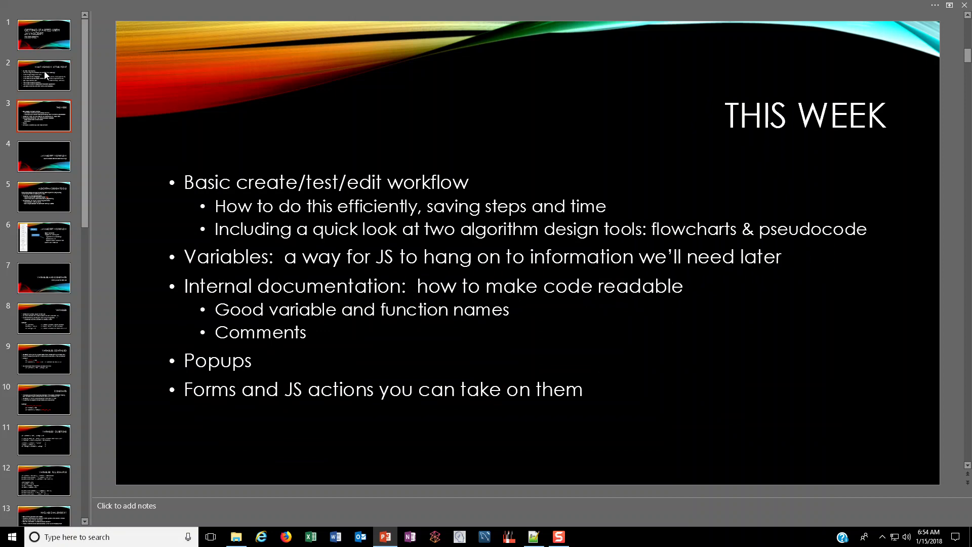
Show slide 4, the JavaScript Workflow section header
left_click(43, 156)
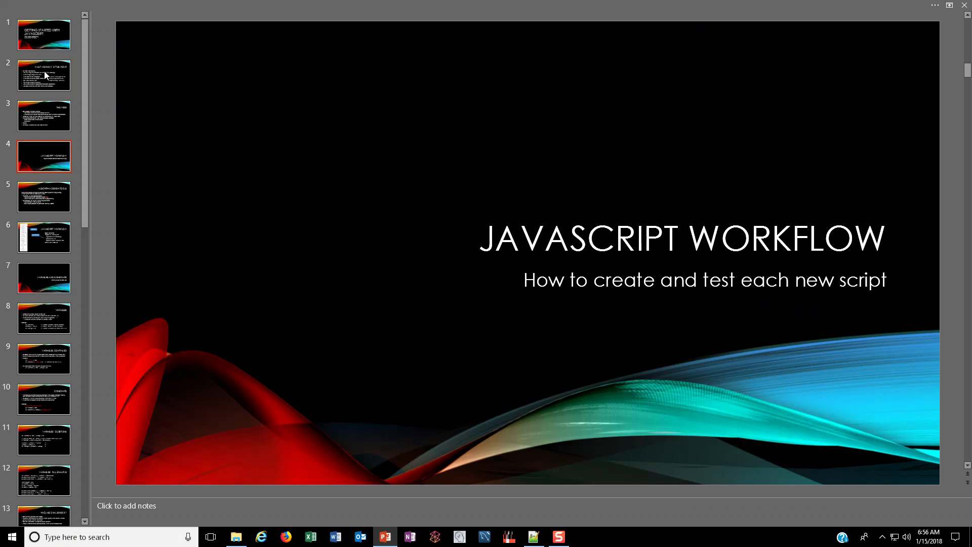
Show slide 5 comparing flowcharts and pseudocode as algorithm design tools
left_click(43, 196)
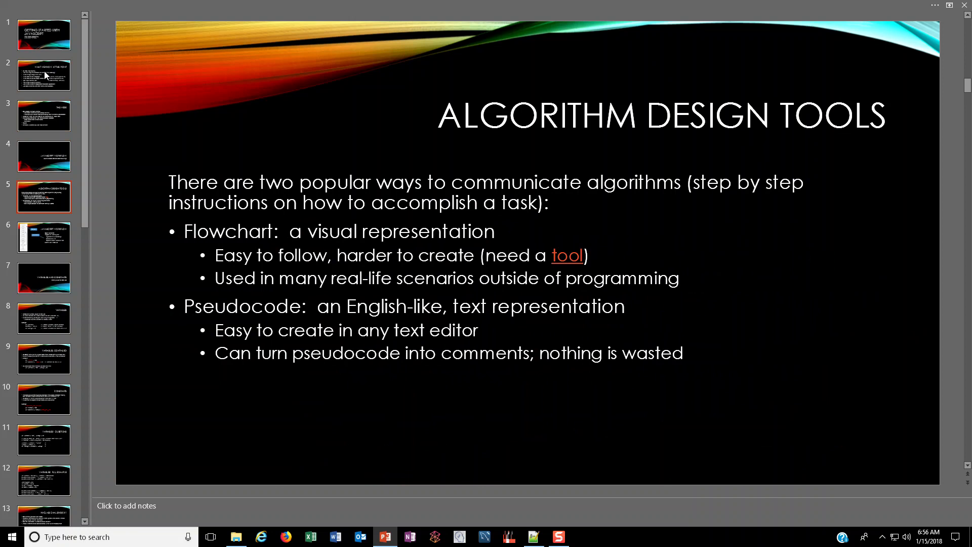
mouse_move(82, 67)
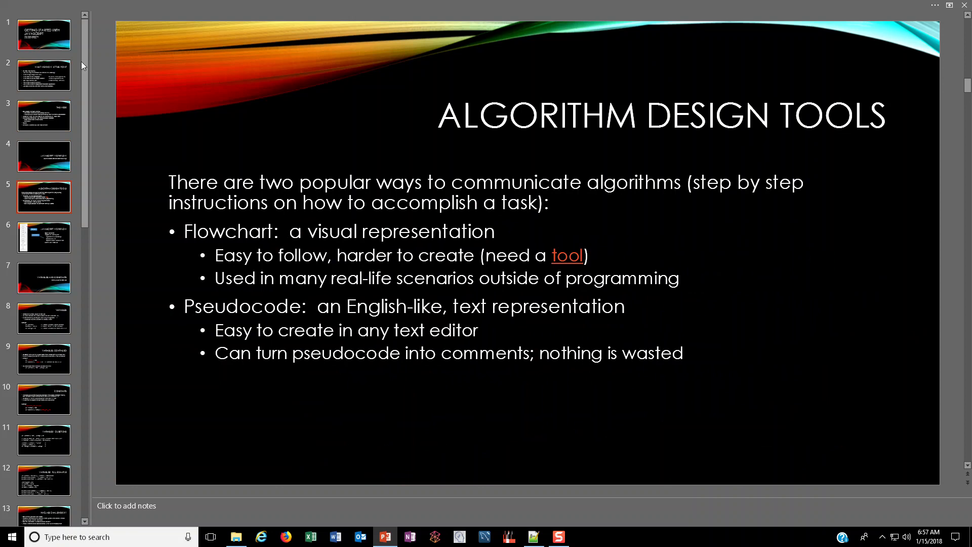
mouse_move(565, 255)
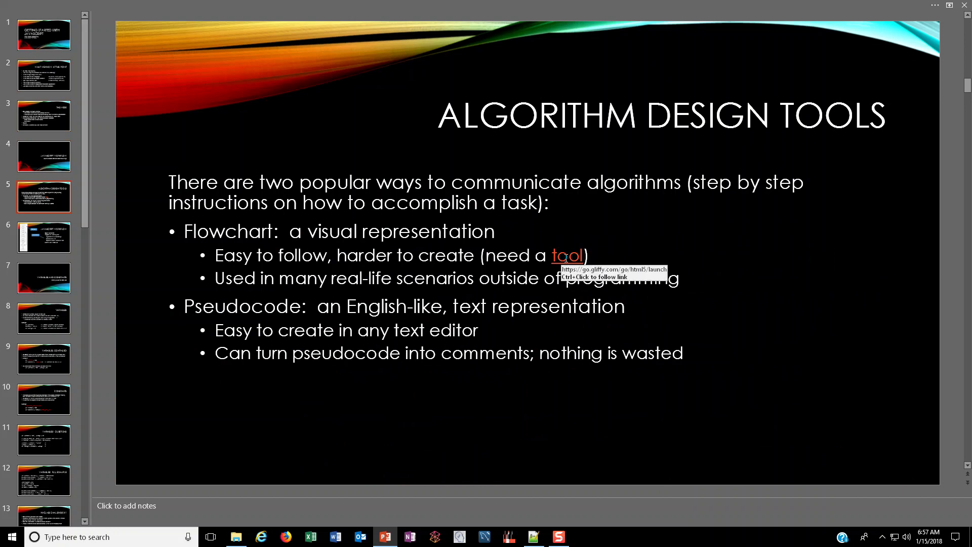
mouse_move(96, 321)
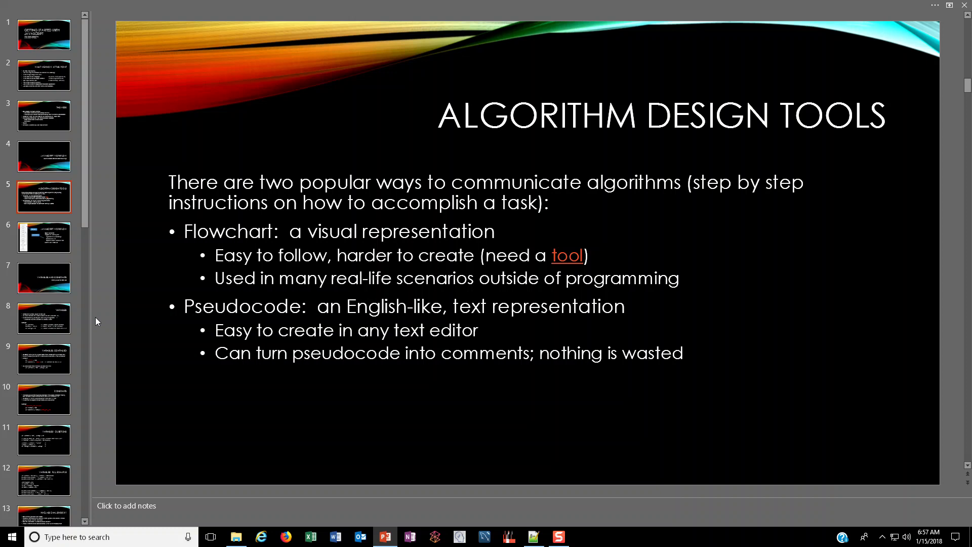
left_click(43, 237)
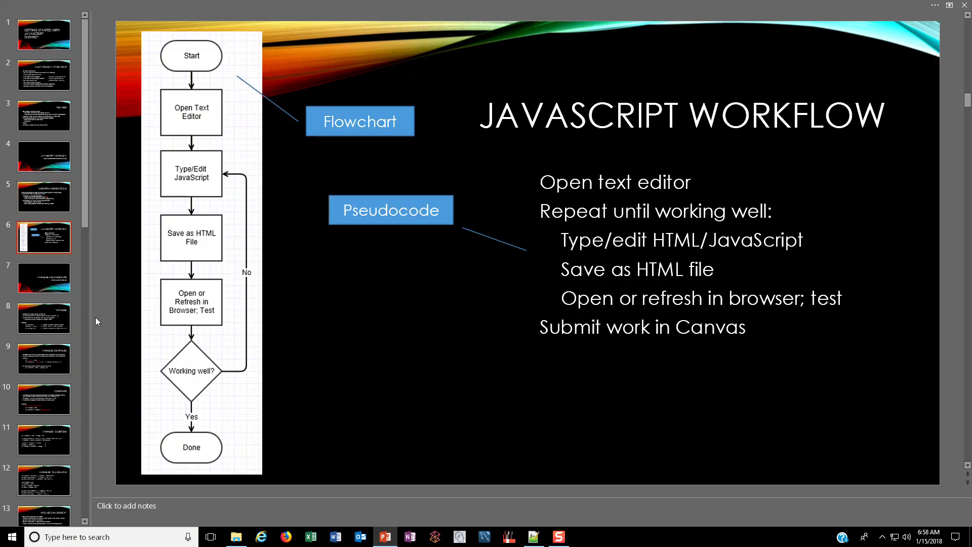
mouse_move(239, 62)
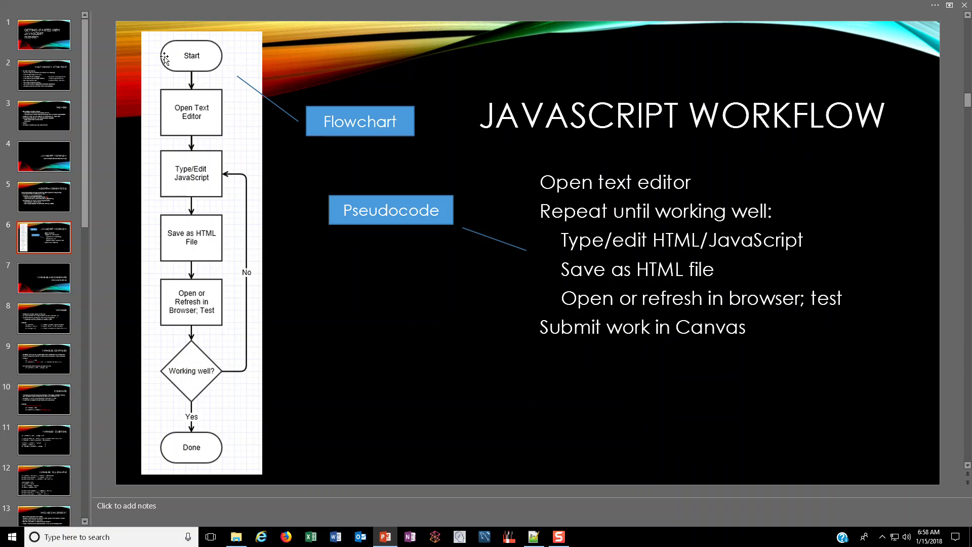
mouse_move(169, 453)
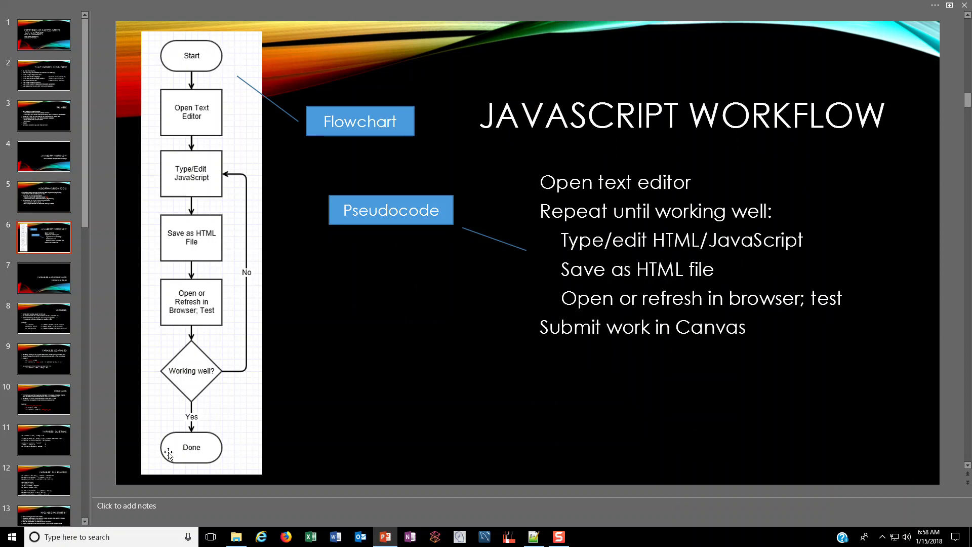
mouse_move(197, 51)
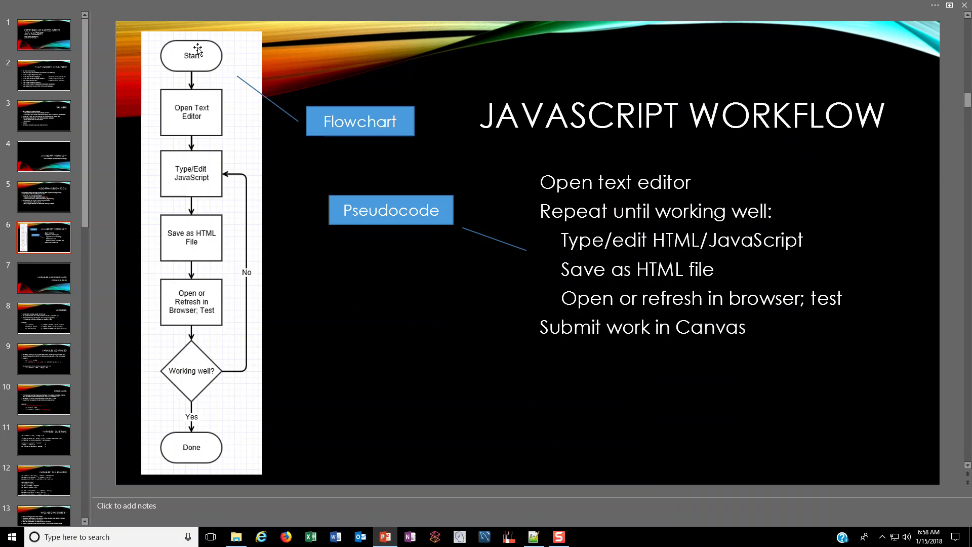
mouse_move(242, 85)
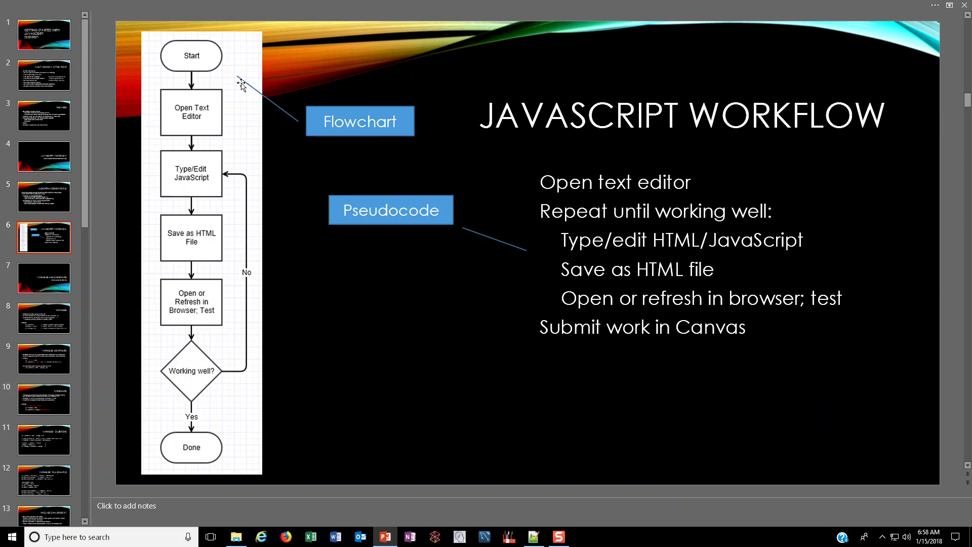
mouse_move(200, 99)
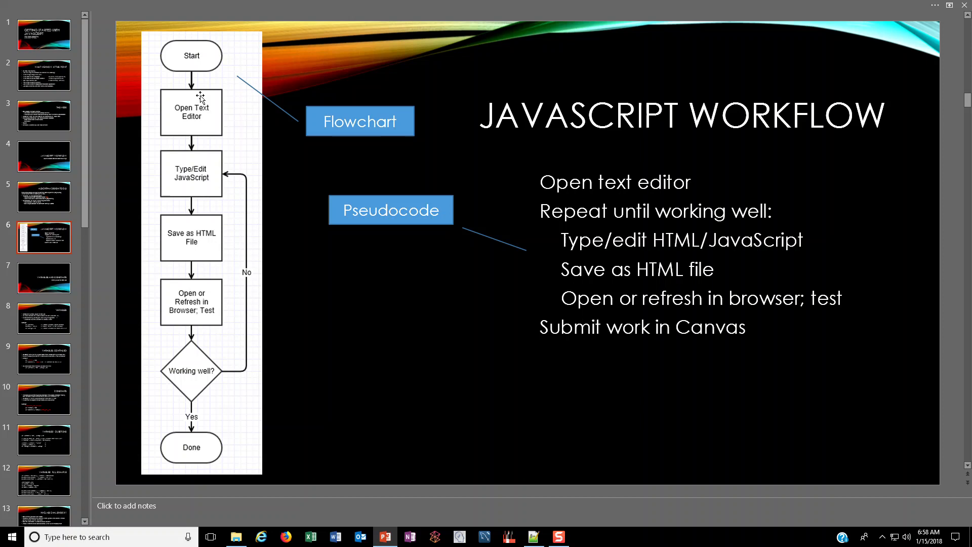
mouse_move(181, 348)
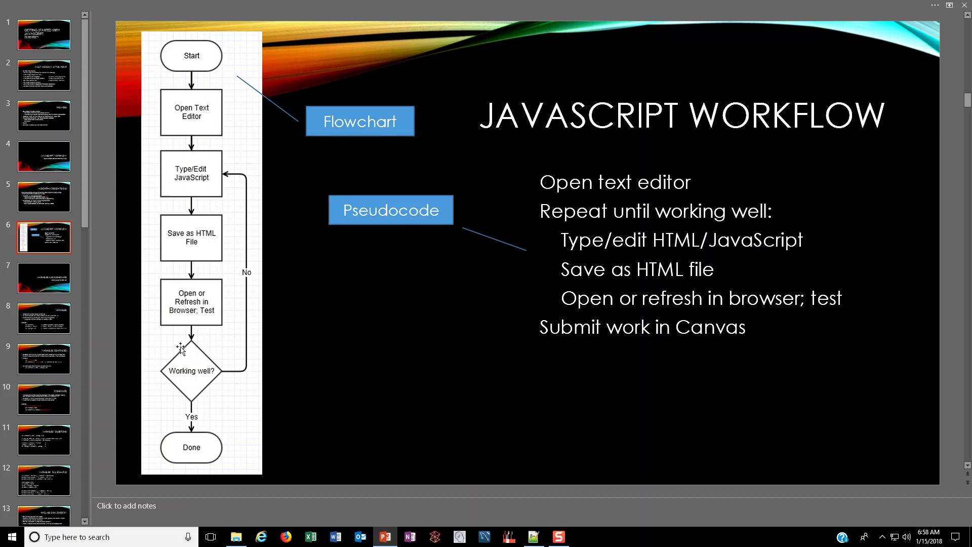
mouse_move(192, 340)
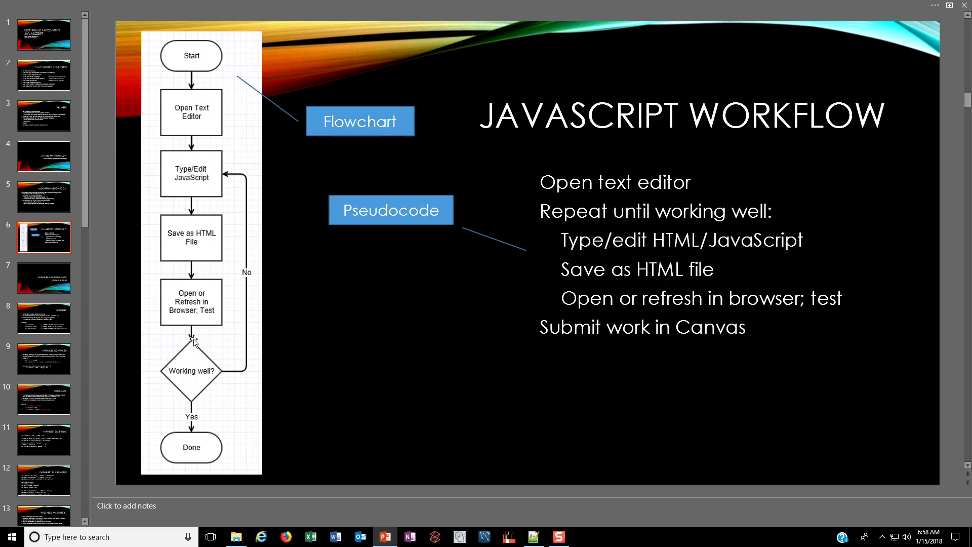
mouse_move(192, 371)
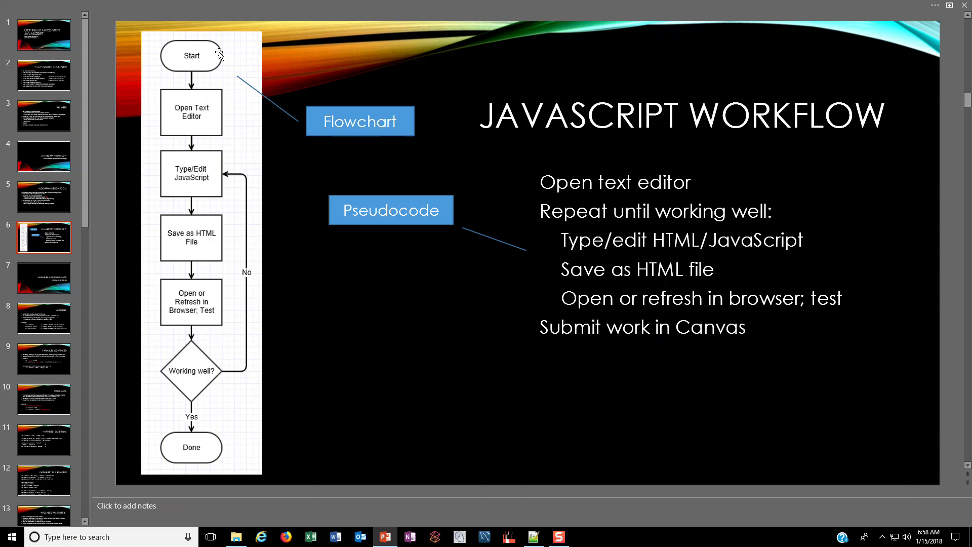
mouse_move(200, 59)
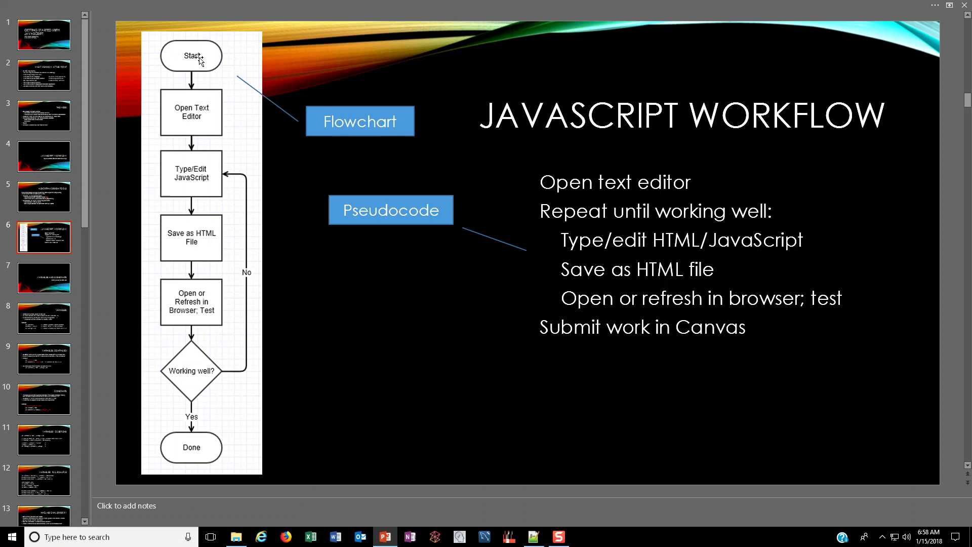
mouse_move(187, 117)
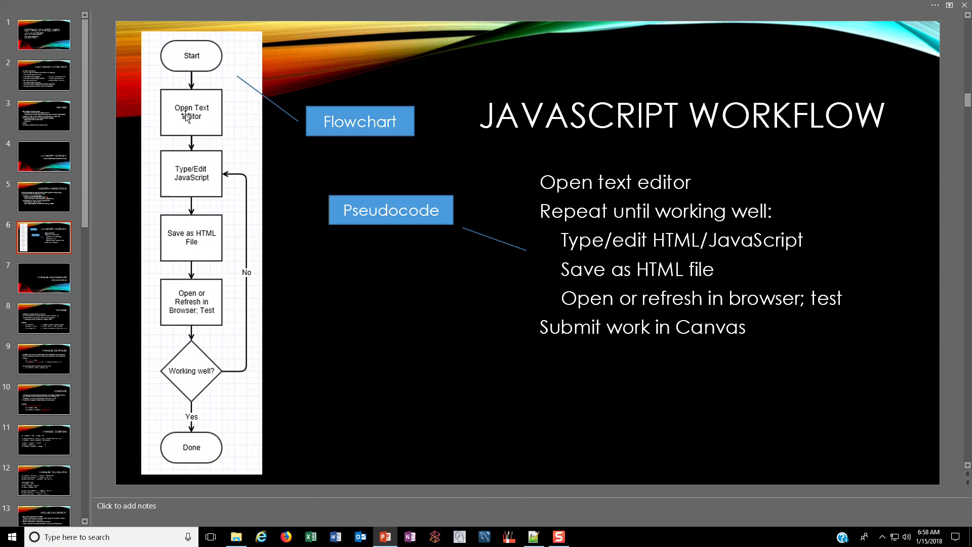
mouse_move(165, 172)
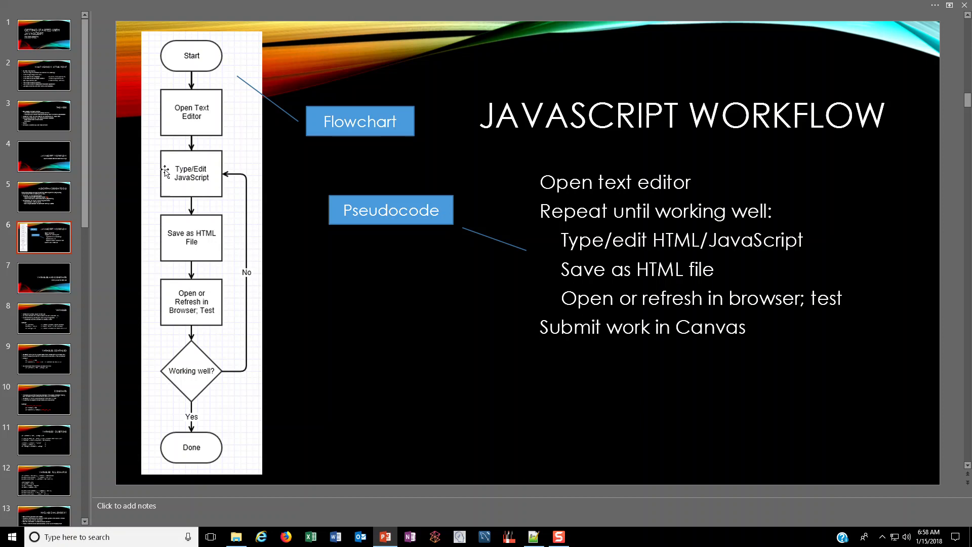
mouse_move(173, 242)
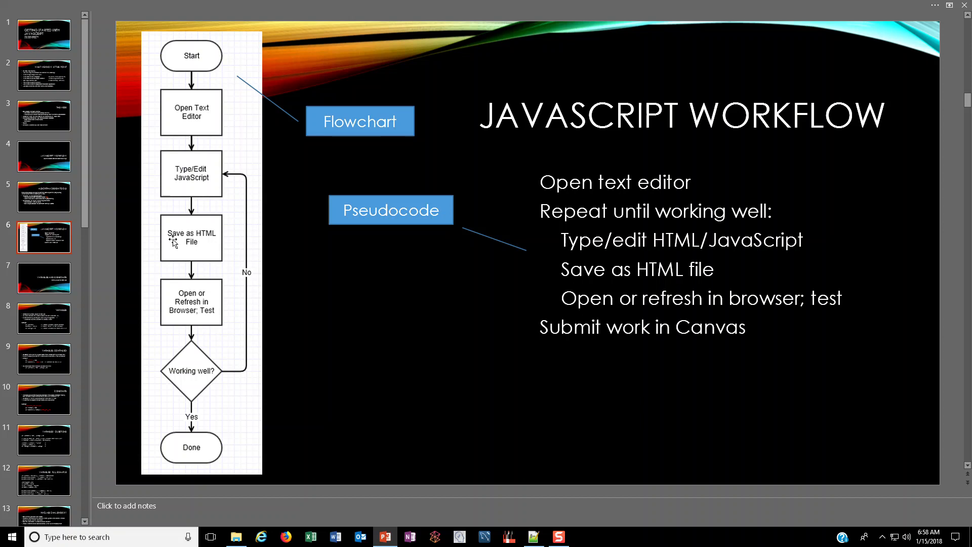
mouse_move(173, 289)
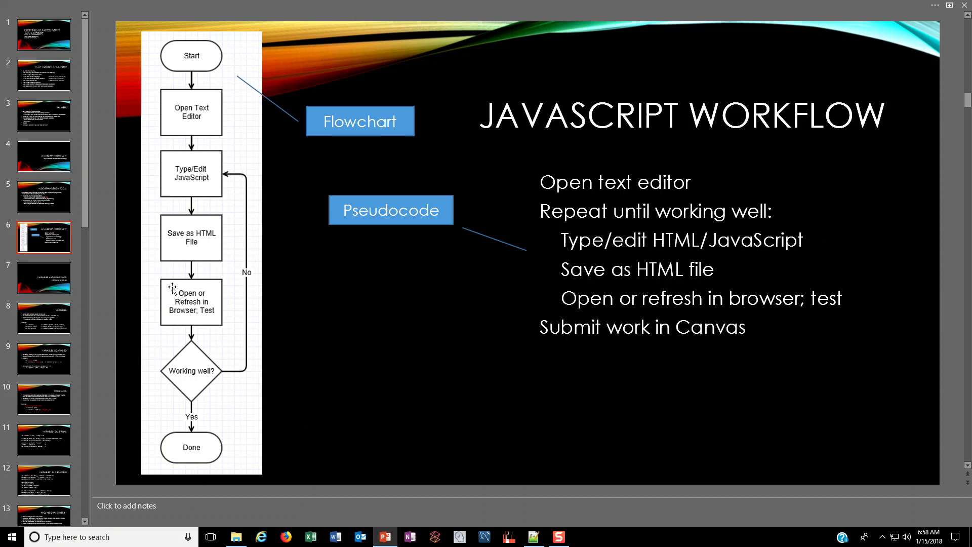
mouse_move(192, 362)
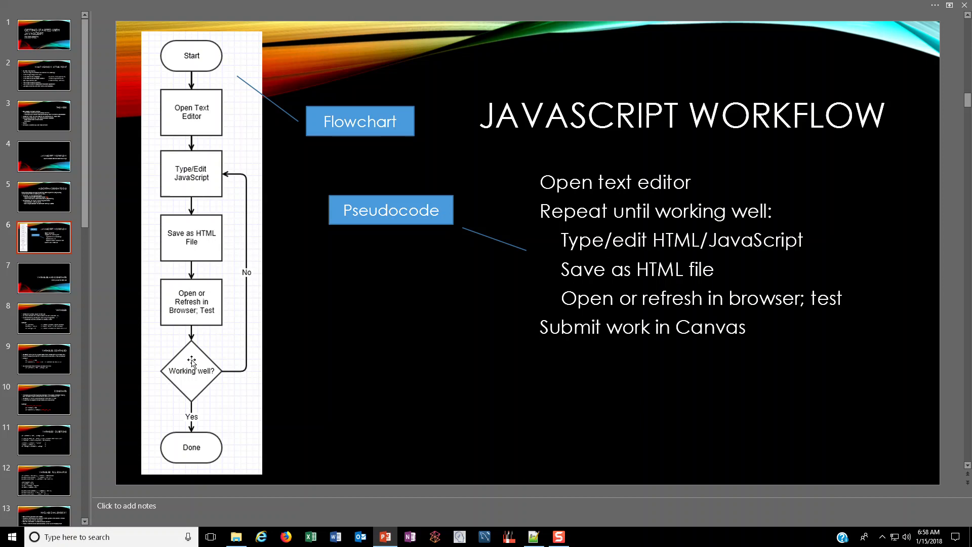
mouse_move(205, 410)
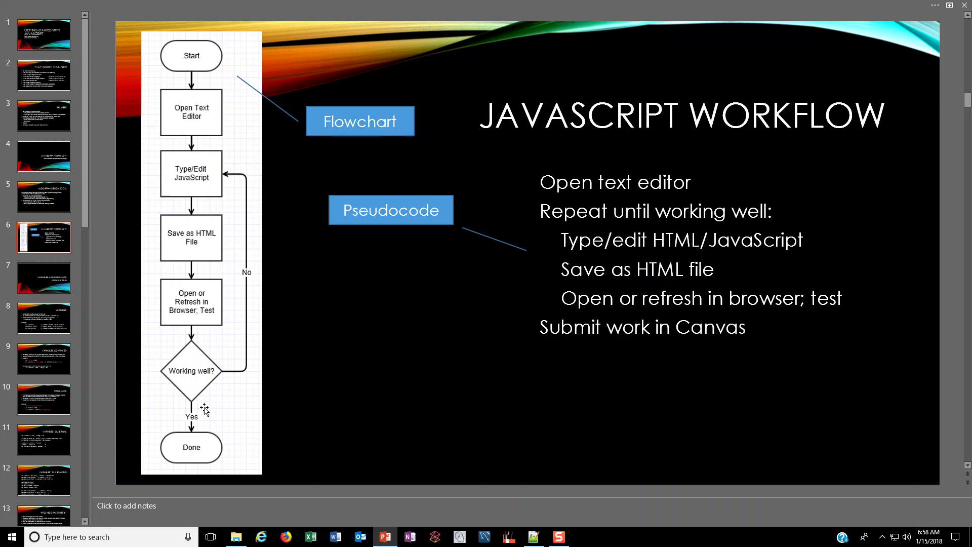
mouse_move(189, 382)
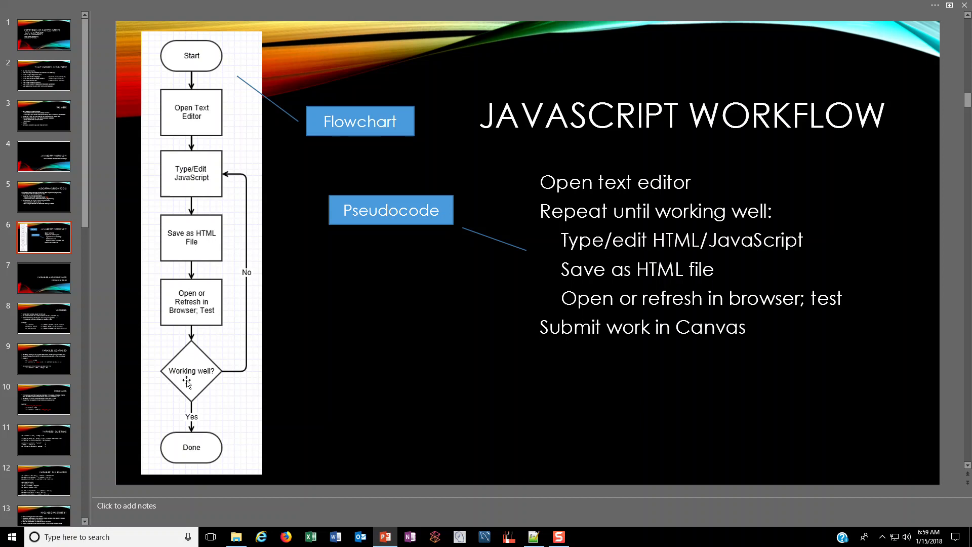
mouse_move(246, 297)
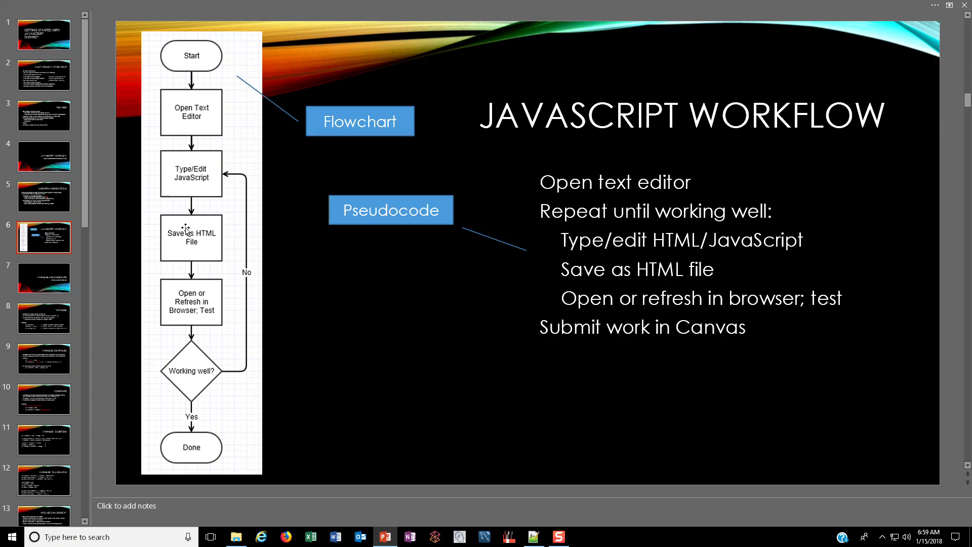
mouse_move(181, 360)
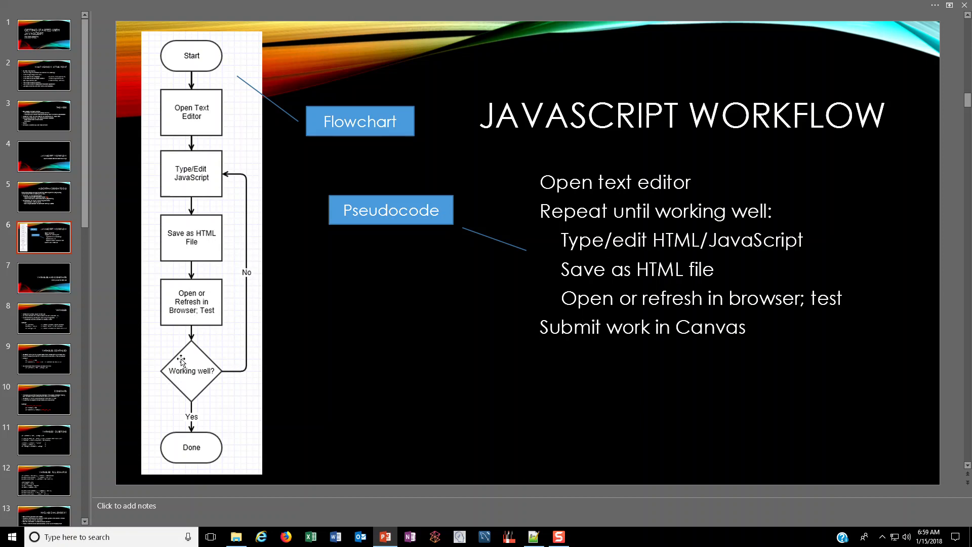
mouse_move(191, 330)
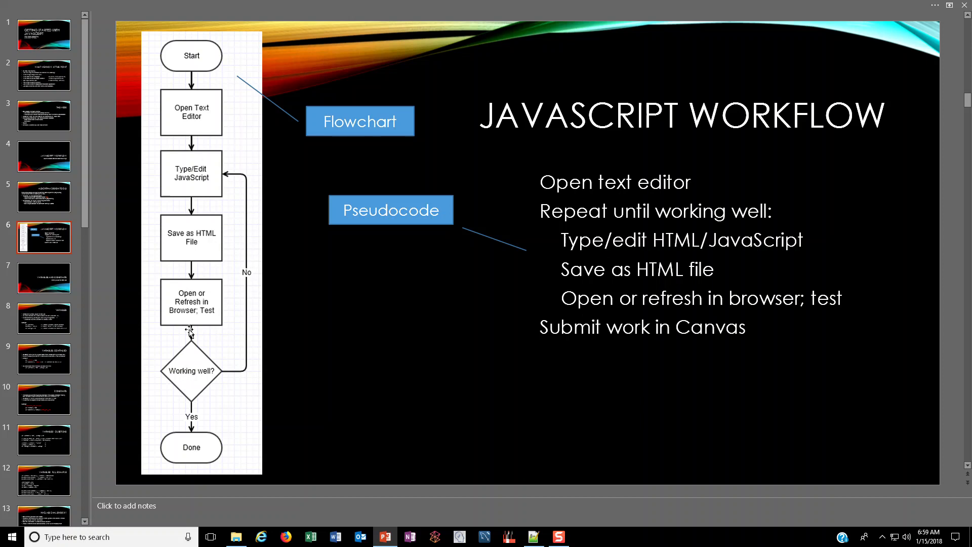
mouse_move(197, 450)
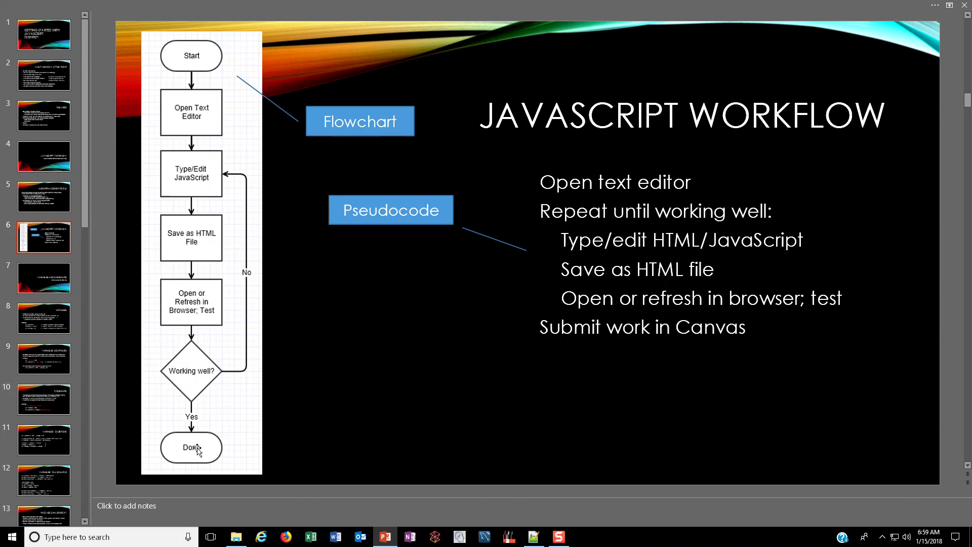
mouse_move(197, 448)
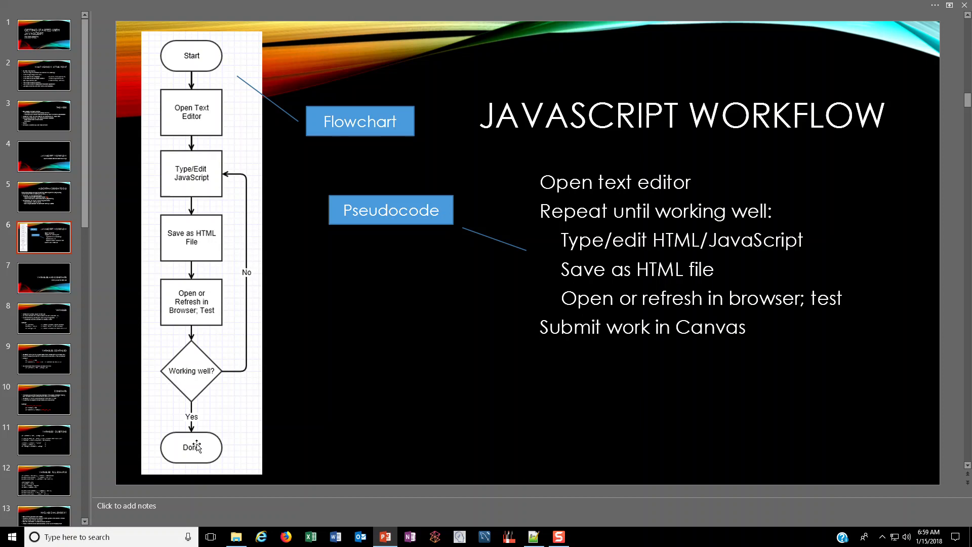
mouse_move(544, 230)
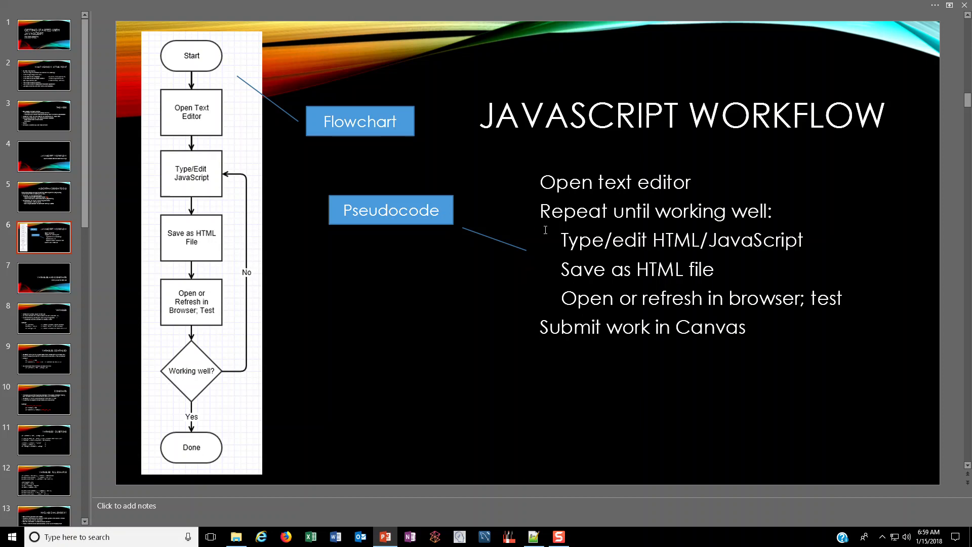
mouse_move(512, 180)
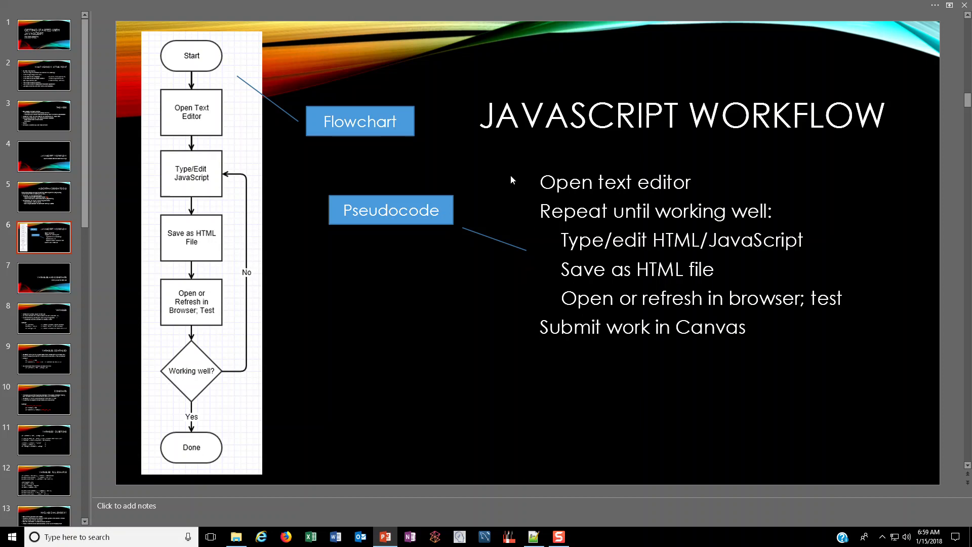
mouse_move(550, 252)
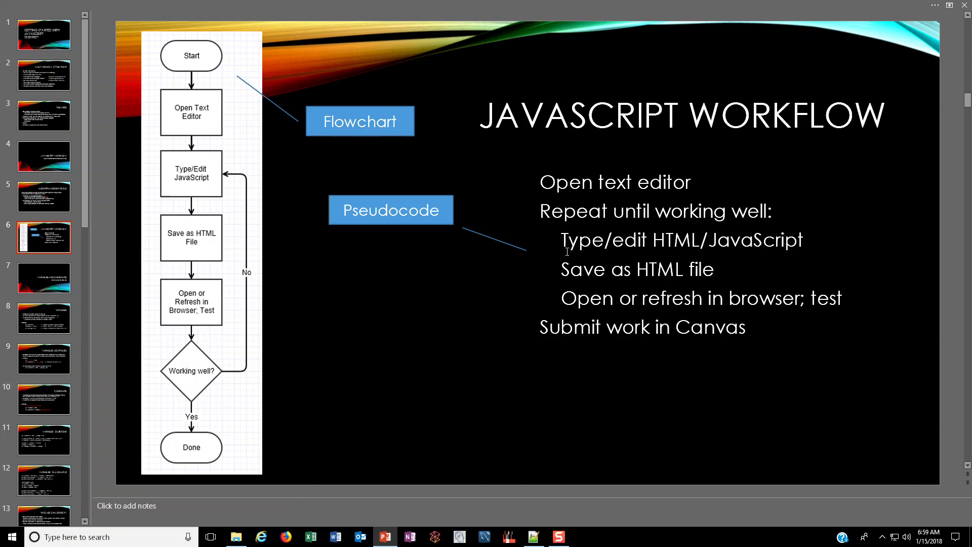
mouse_move(724, 213)
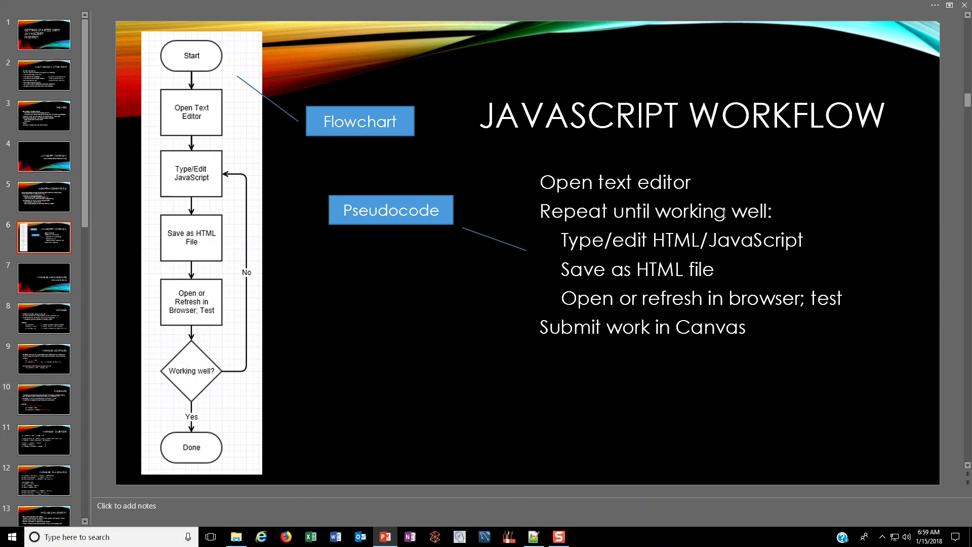
mouse_move(508, 222)
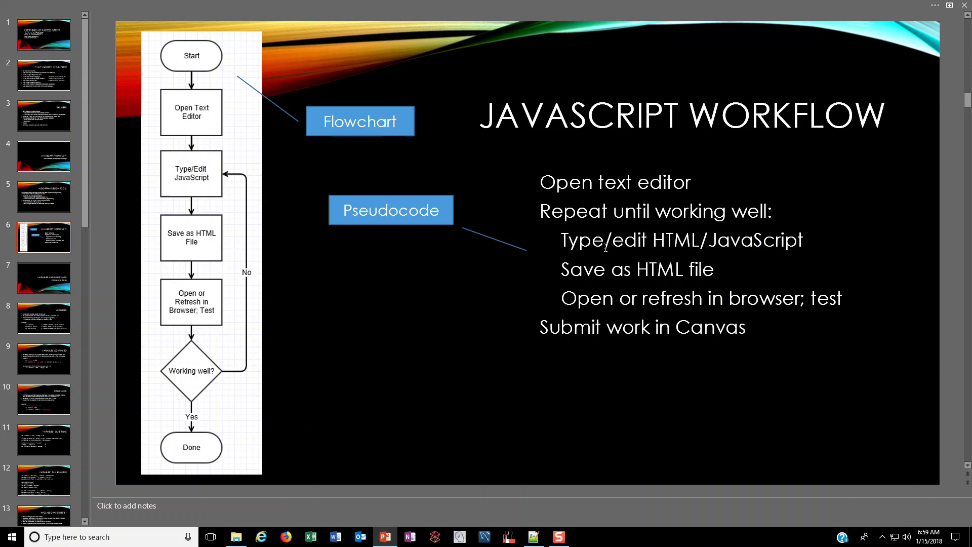
mouse_move(688, 275)
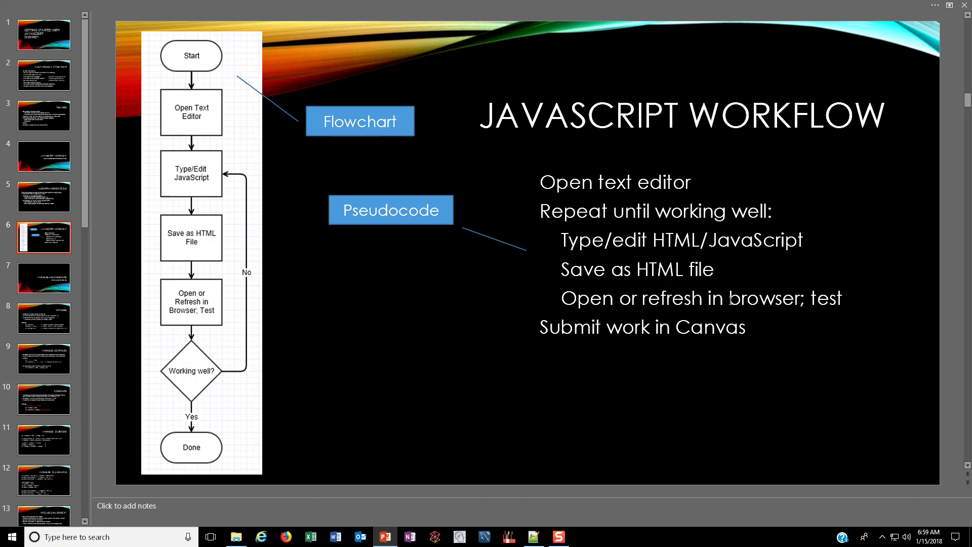
mouse_move(587, 255)
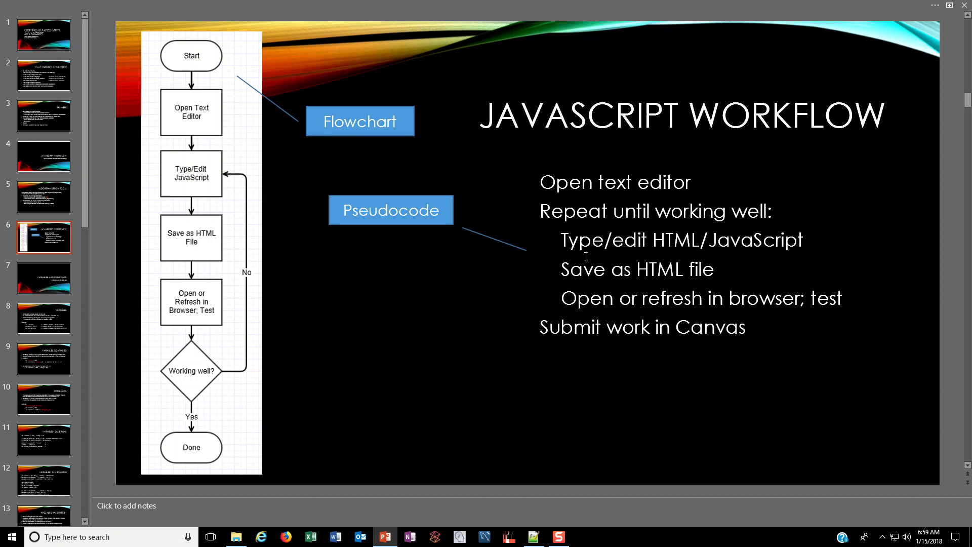
mouse_move(643, 212)
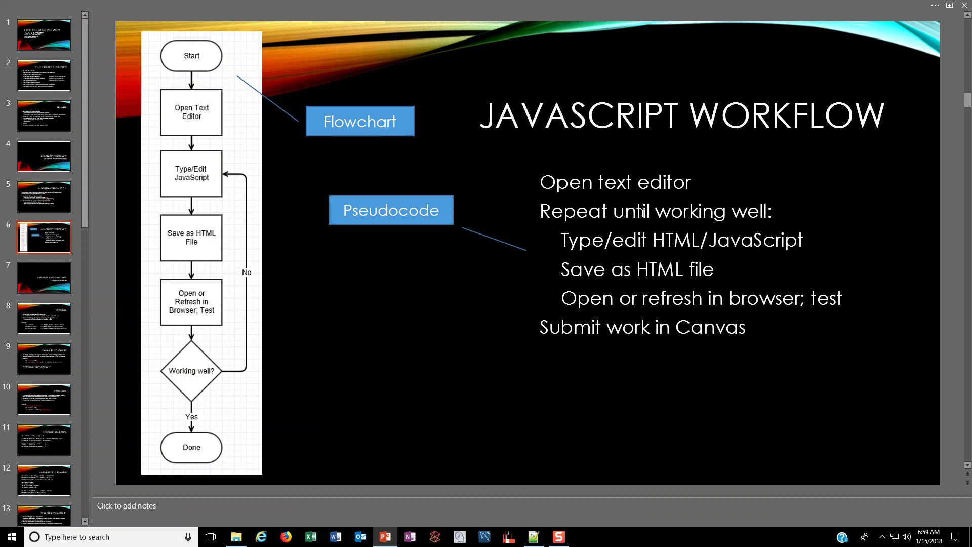
mouse_move(536, 333)
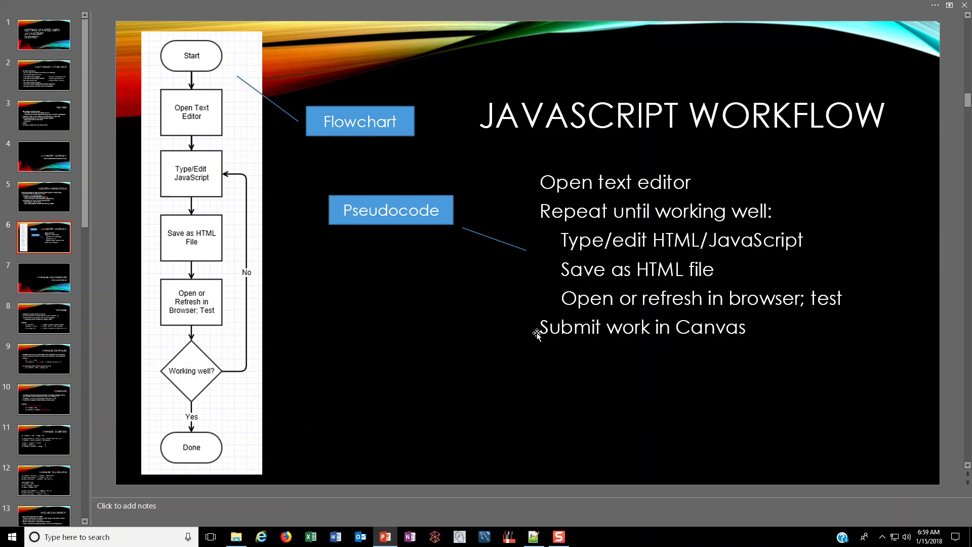
mouse_move(408, 384)
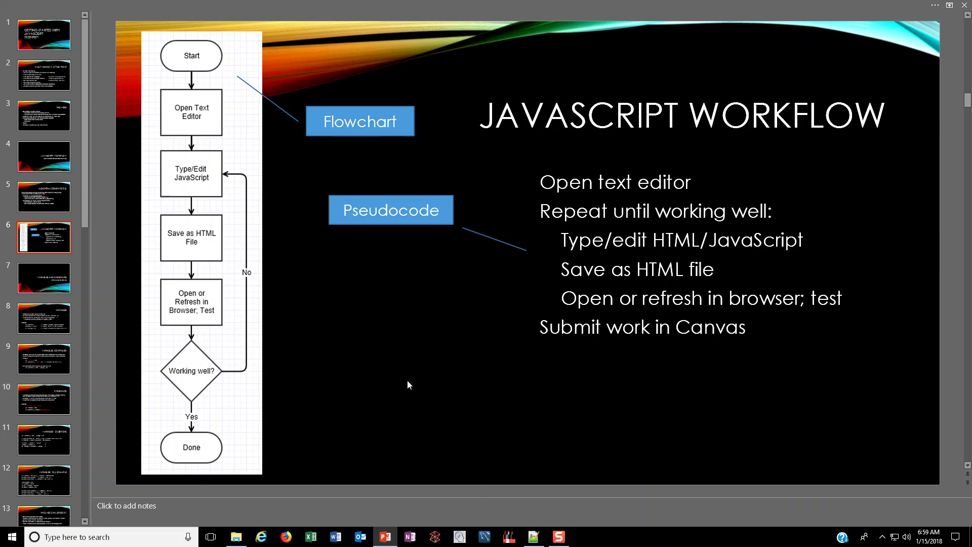
mouse_move(929, 9)
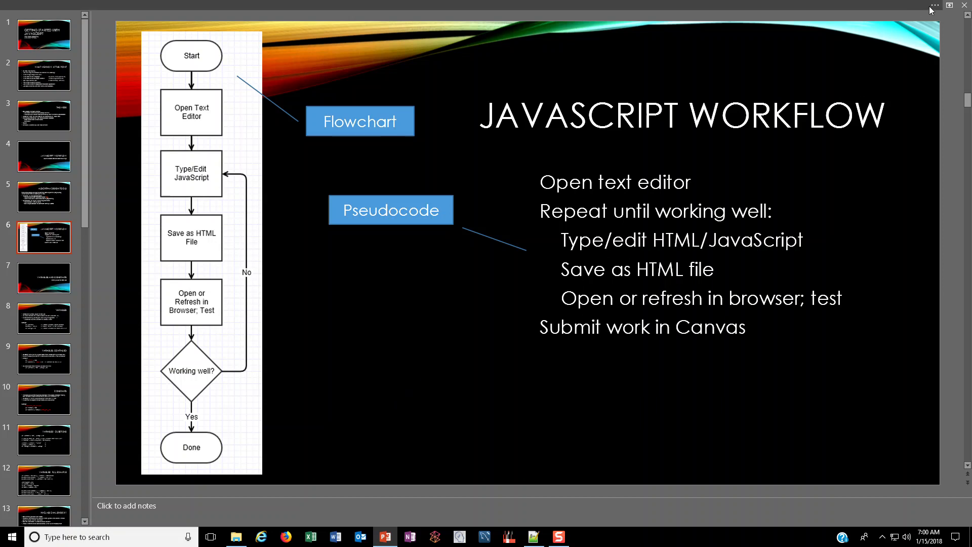
mouse_move(807, 48)
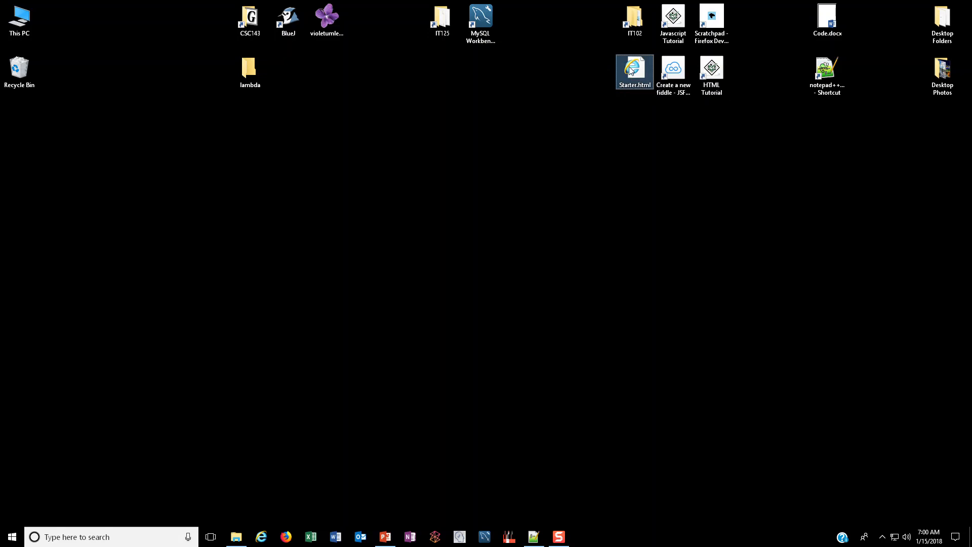
Load Starter.html in Notepad++ and drop the missing Simple Script.html entry
double_click(634, 67)
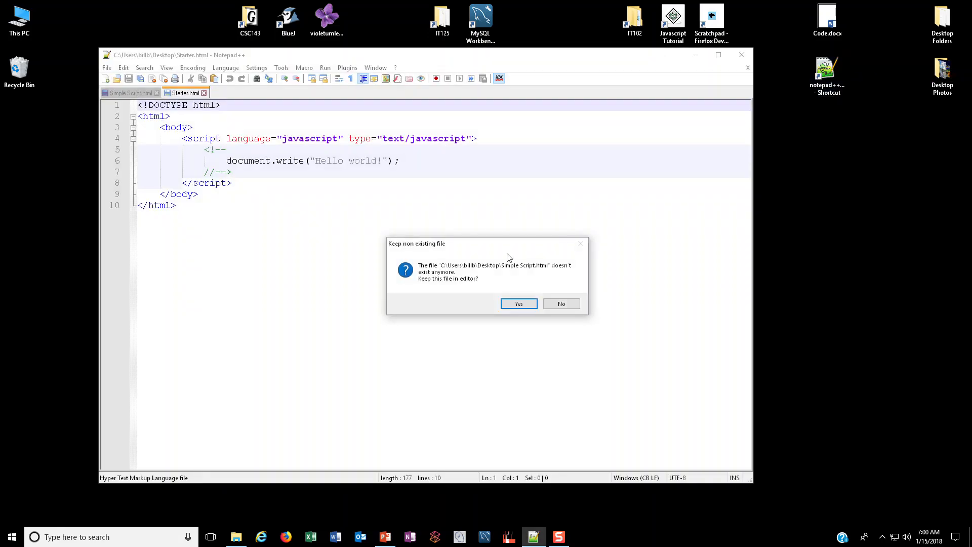
left_click(560, 303)
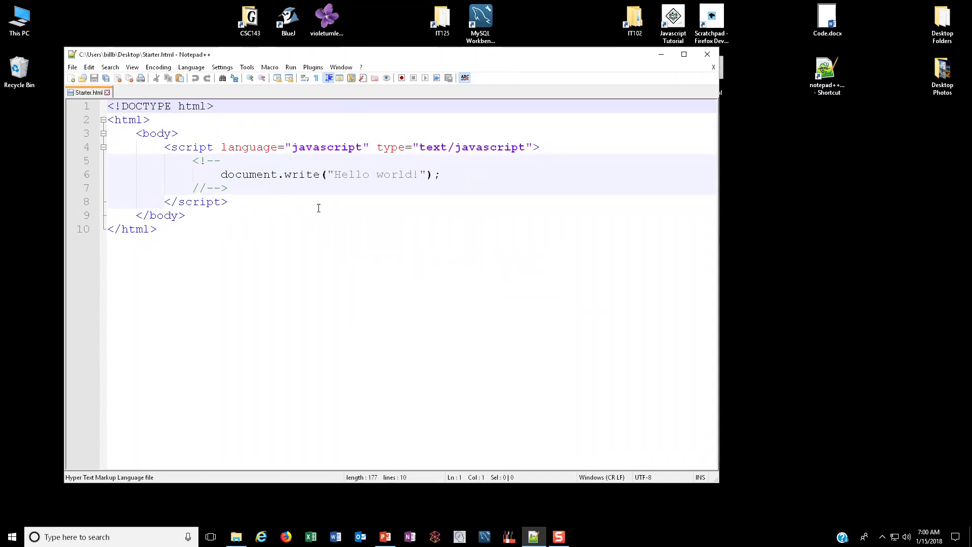
mouse_move(322, 194)
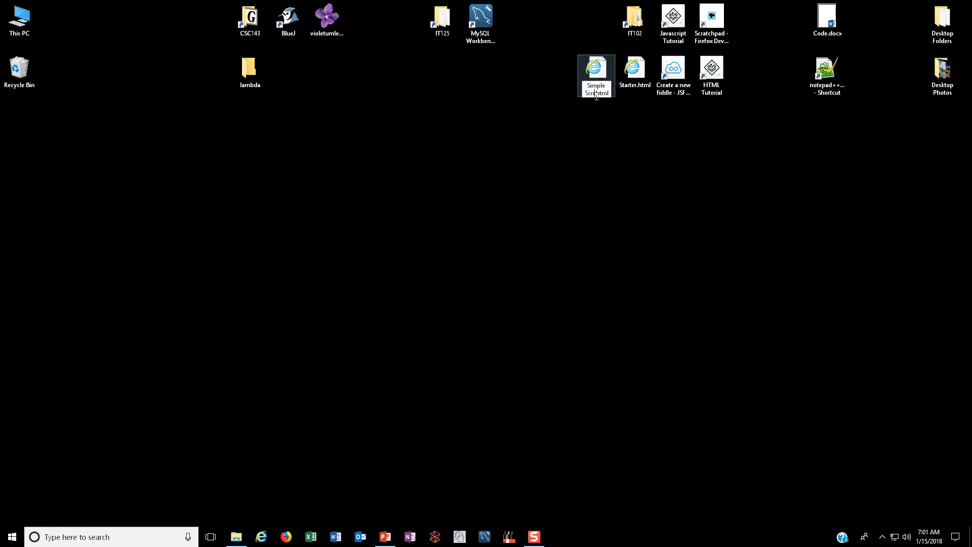
mouse_move(595, 68)
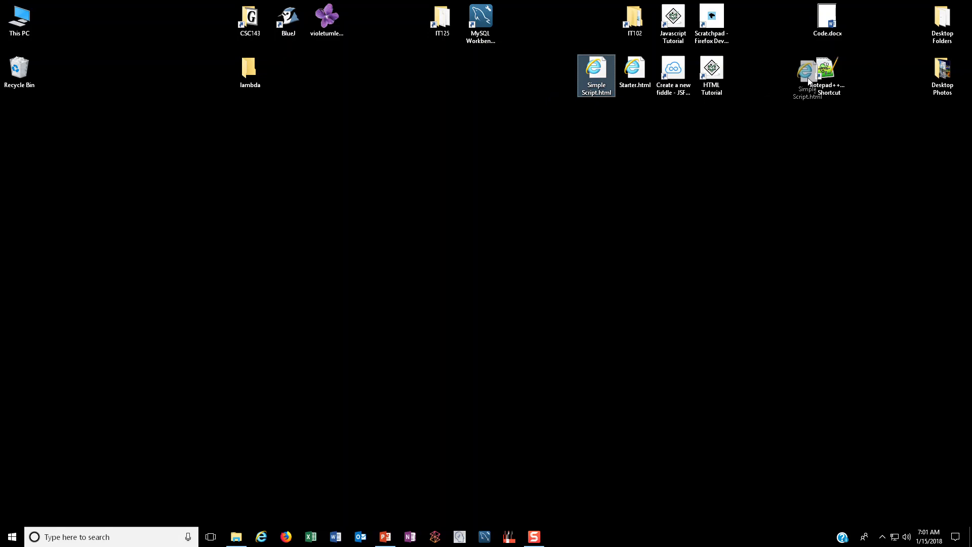
double_click(595, 76)
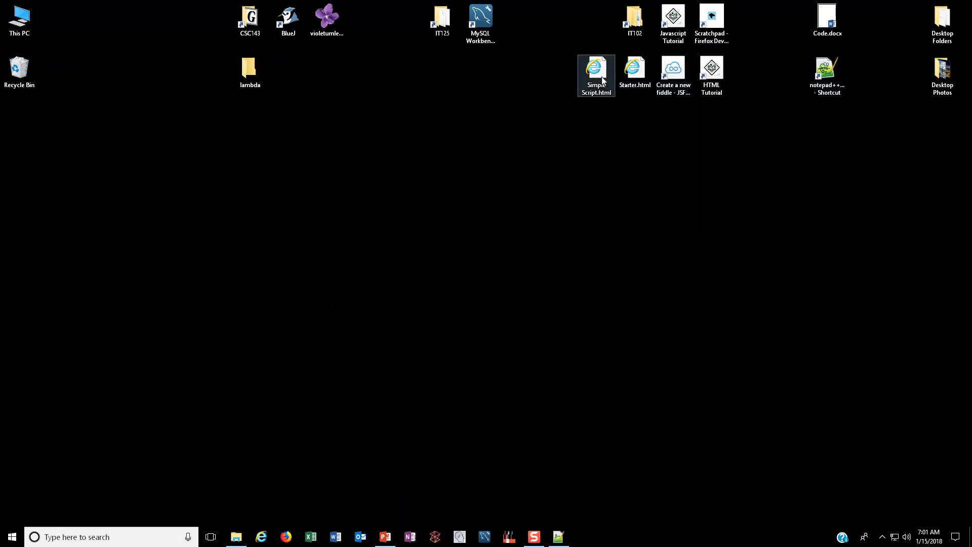
Load Simple Script.html in Internet Explorer and allow its blocked script to show Hello world!
double_click(595, 70)
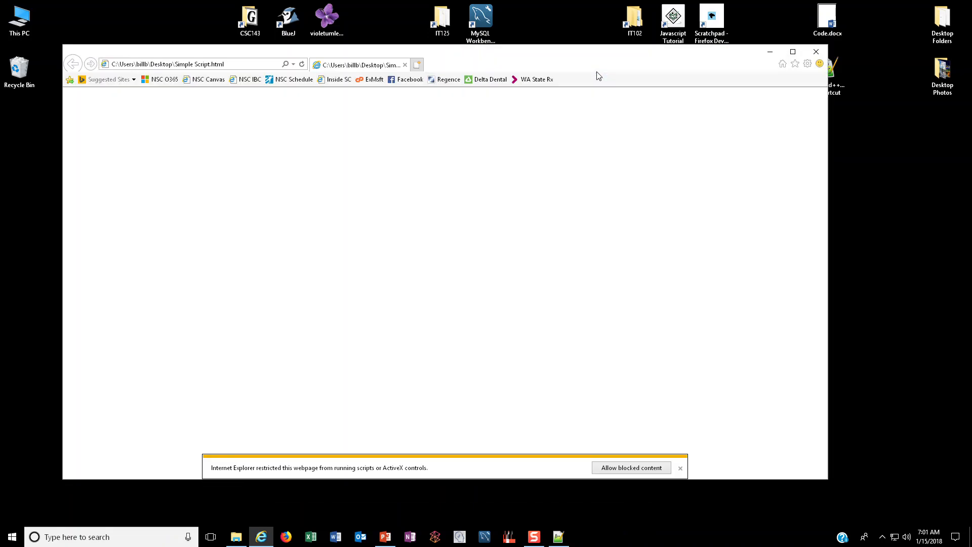
mouse_move(630, 467)
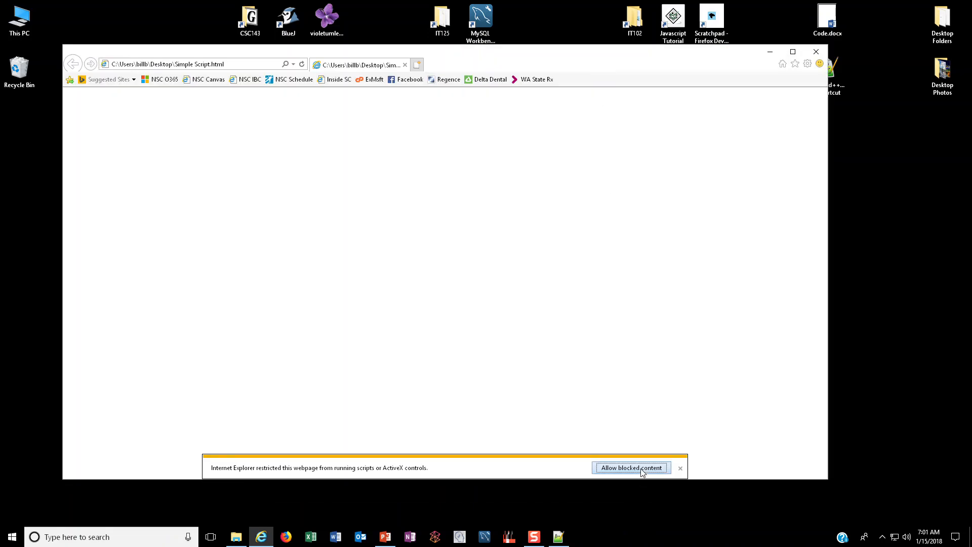
left_click(631, 467)
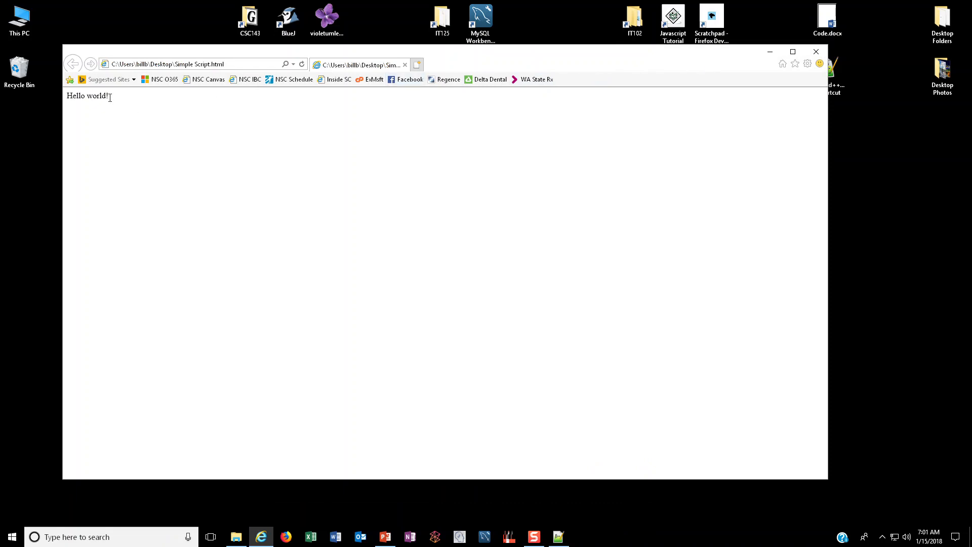
mouse_move(408, 62)
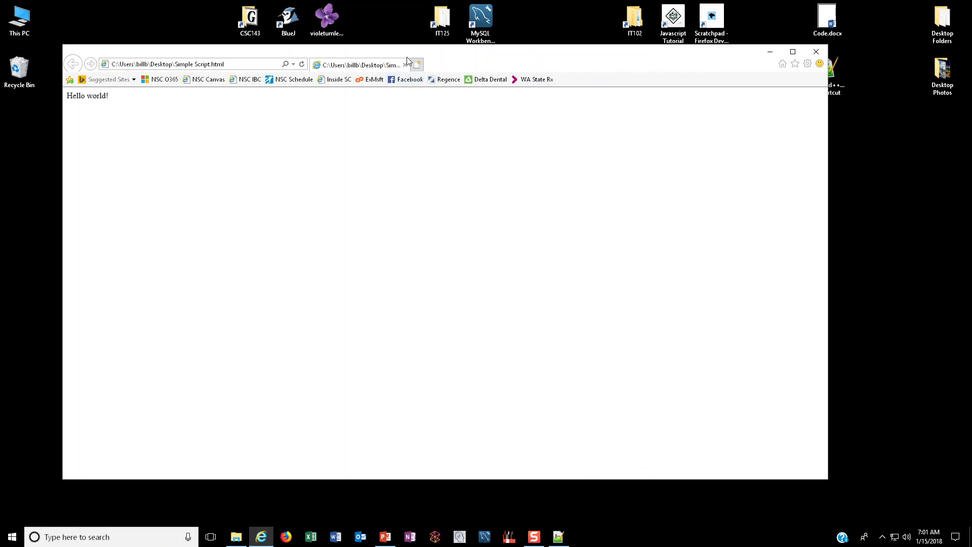
mouse_move(443, 62)
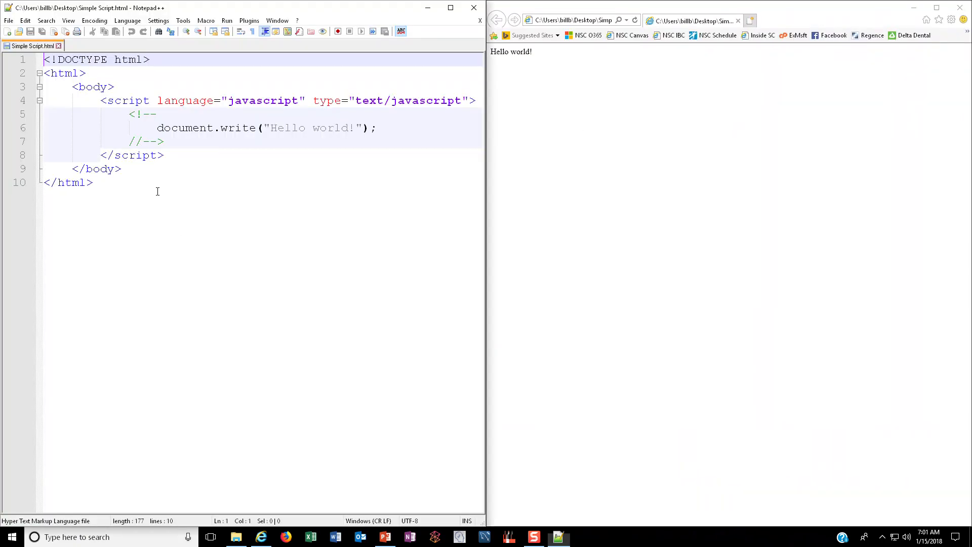
mouse_move(537, 134)
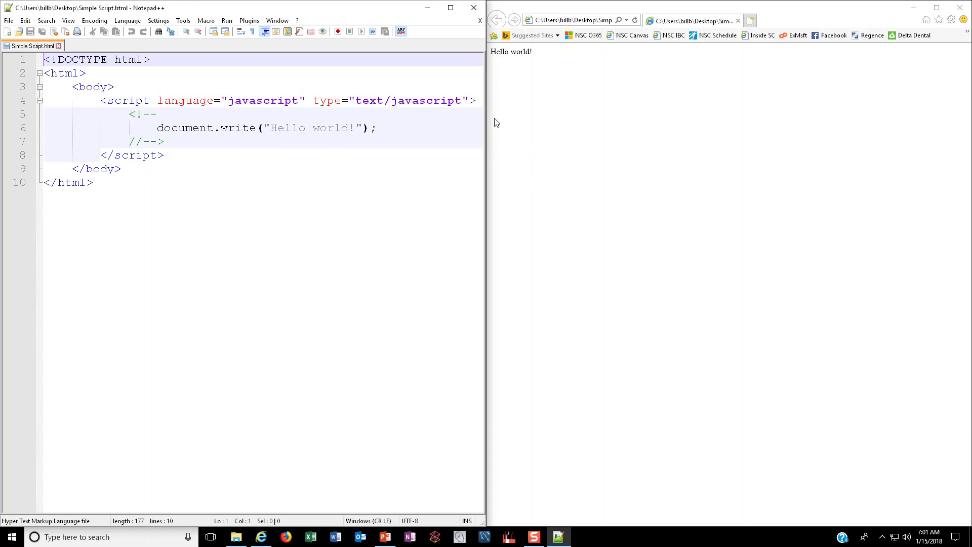
Wrap the Hello world! write in document.write("<h1>") and document.write("</h1>") lines and save the file
left_click(188, 127)
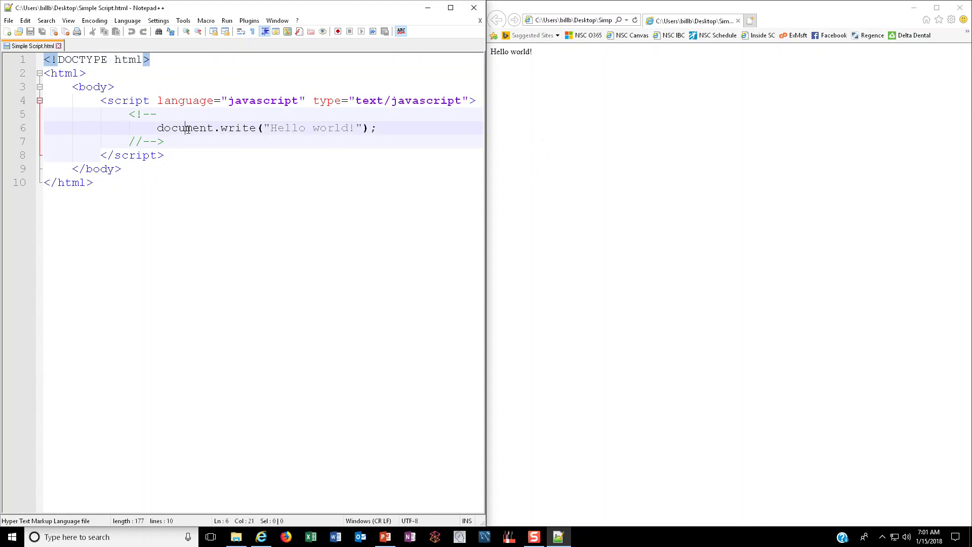
left_click(158, 115)
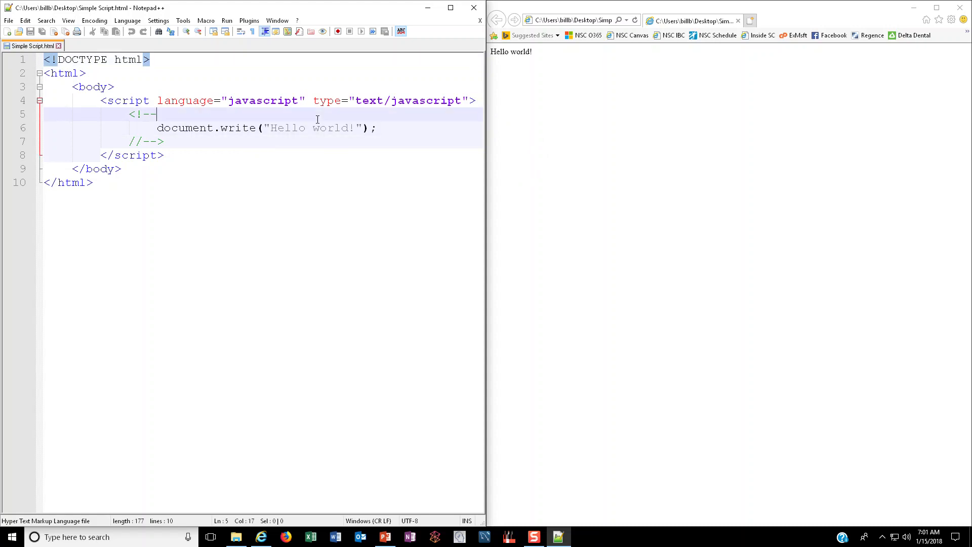
type("document.write(\"")
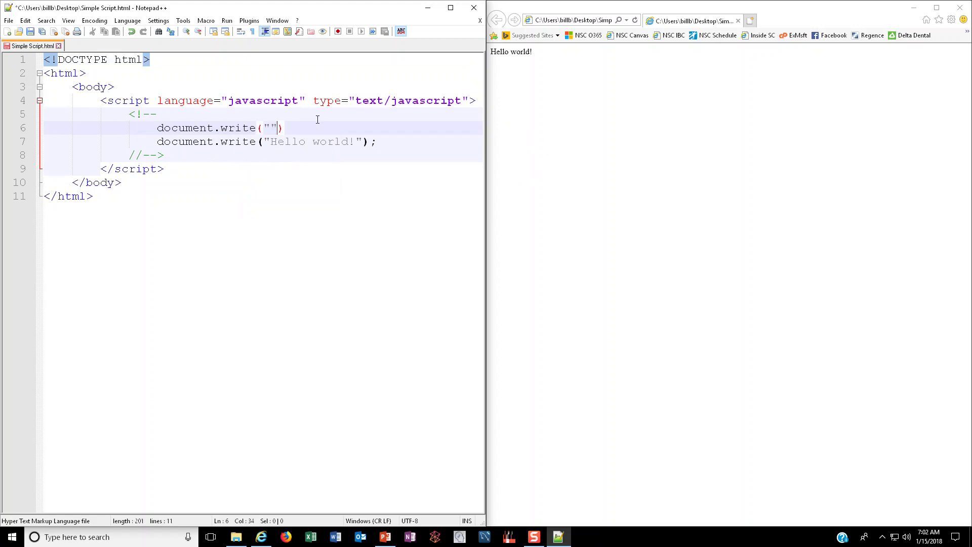
type("<>")
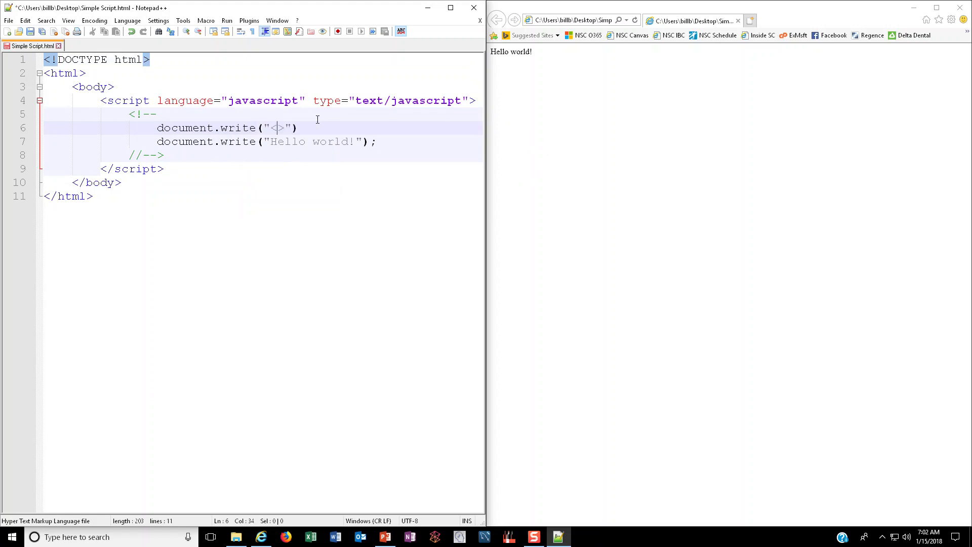
type("h1")
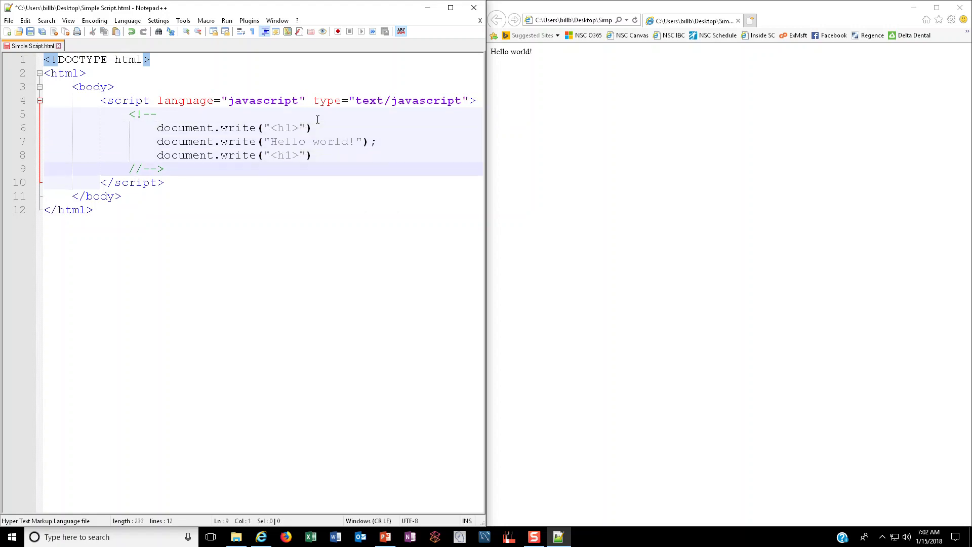
left_click(311, 155)
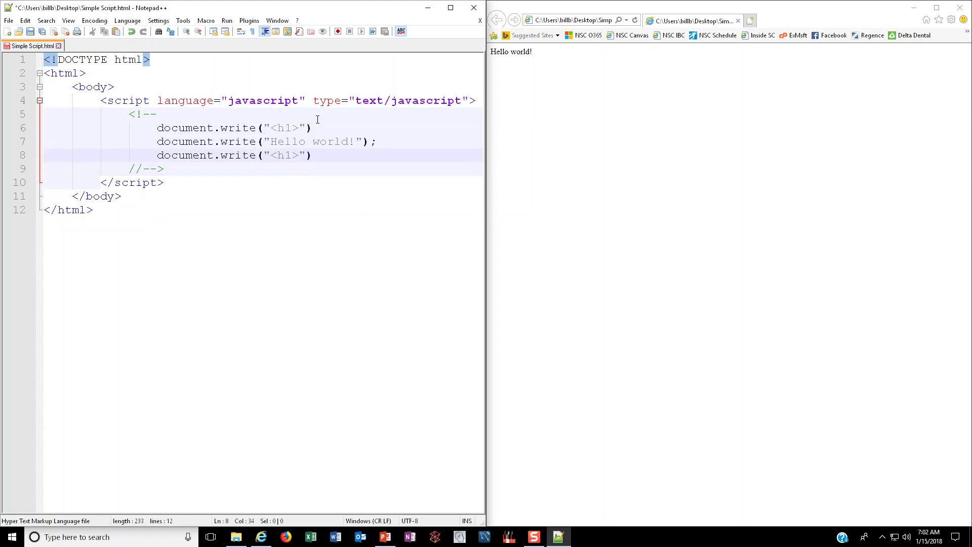
type("/")
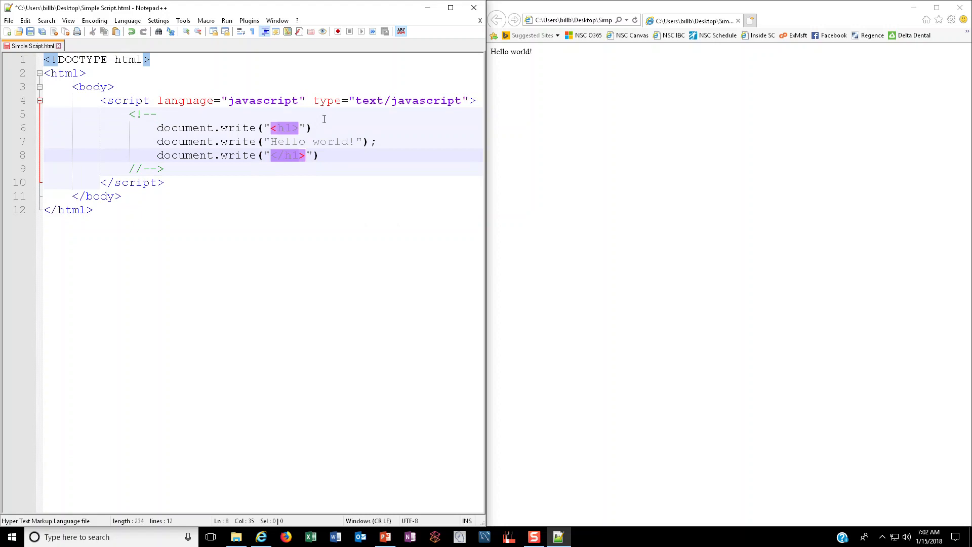
left_click(315, 127)
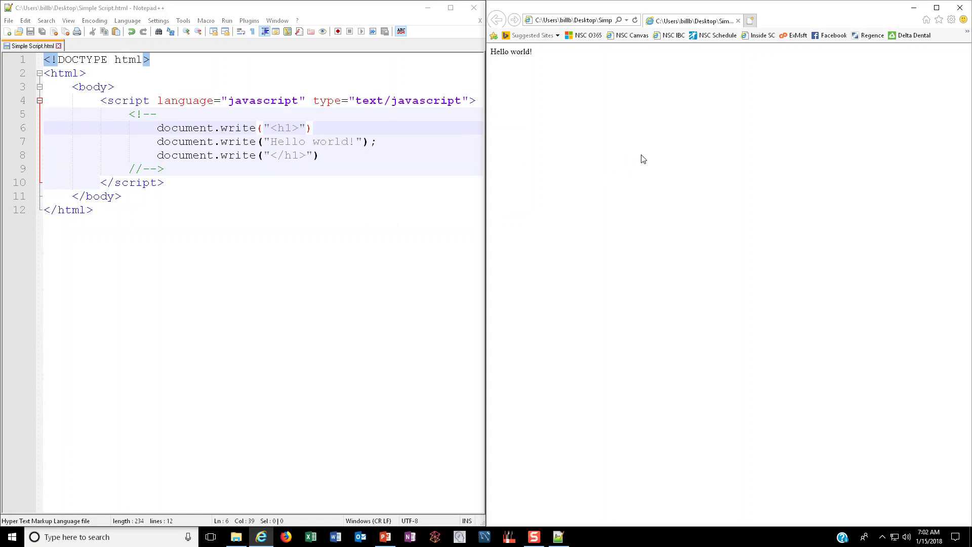
mouse_move(635, 21)
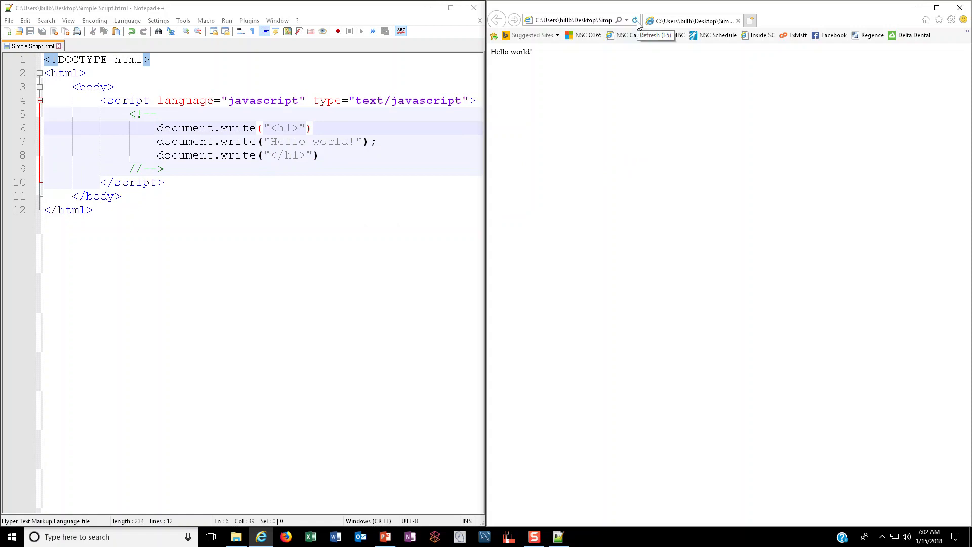
Reload so Hello world! renders as an h1 heading and view the empty developer tools console
left_click(634, 21)
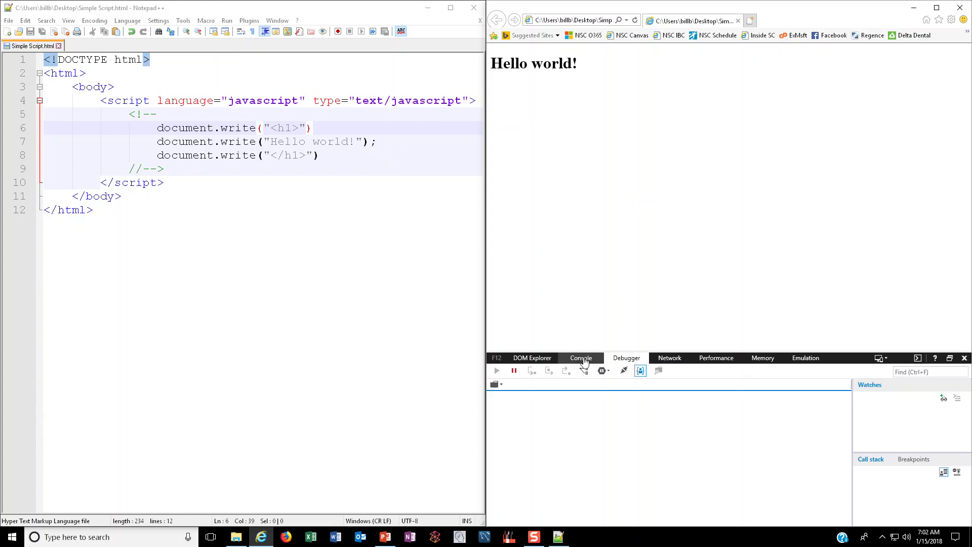
left_click(580, 357)
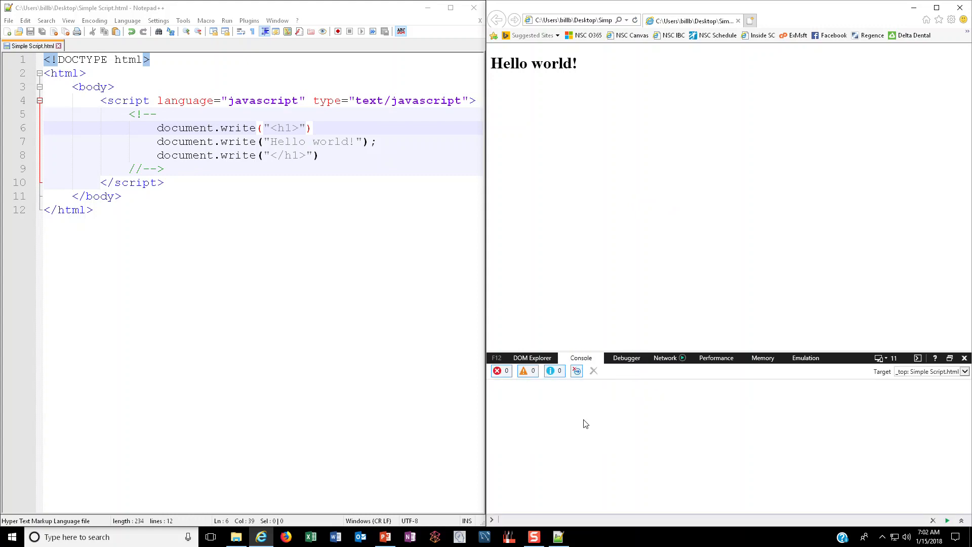
mouse_move(651, 351)
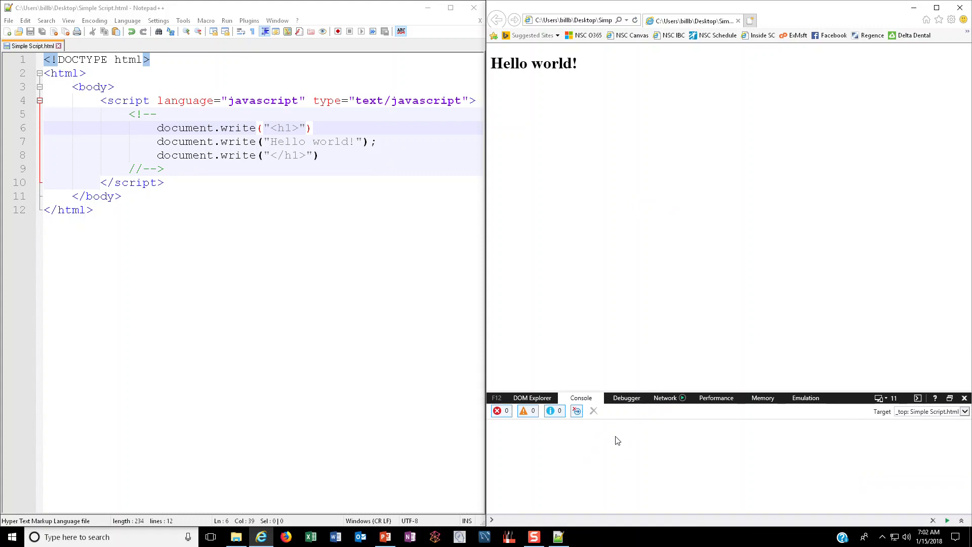
mouse_move(646, 390)
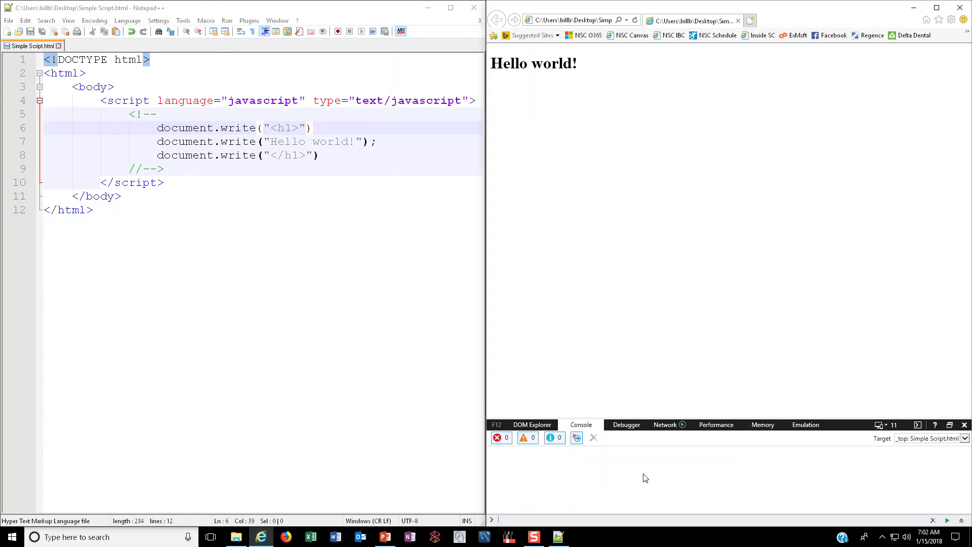
left_click(338, 156)
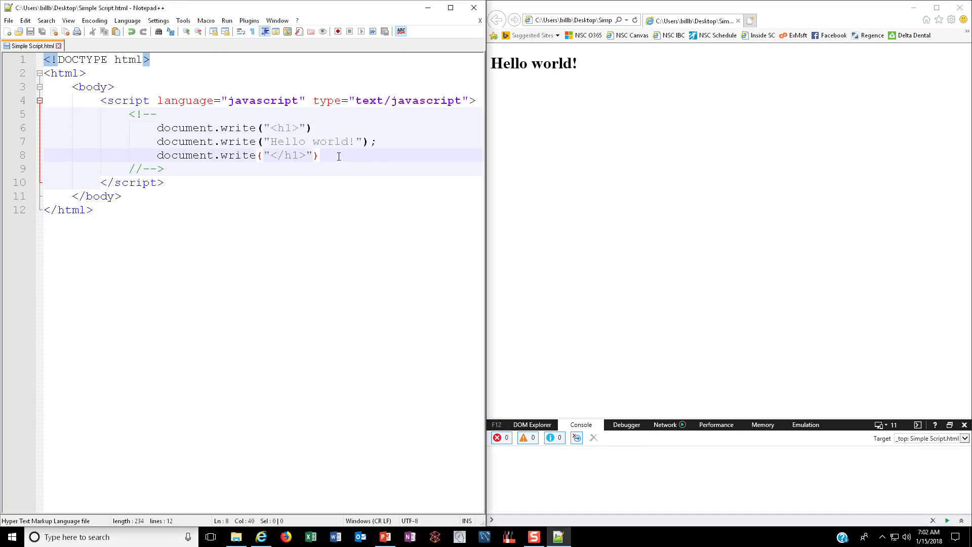
Change the opening tag to <h2> so Hello world! becomes an h2 heading
left_click(266, 141)
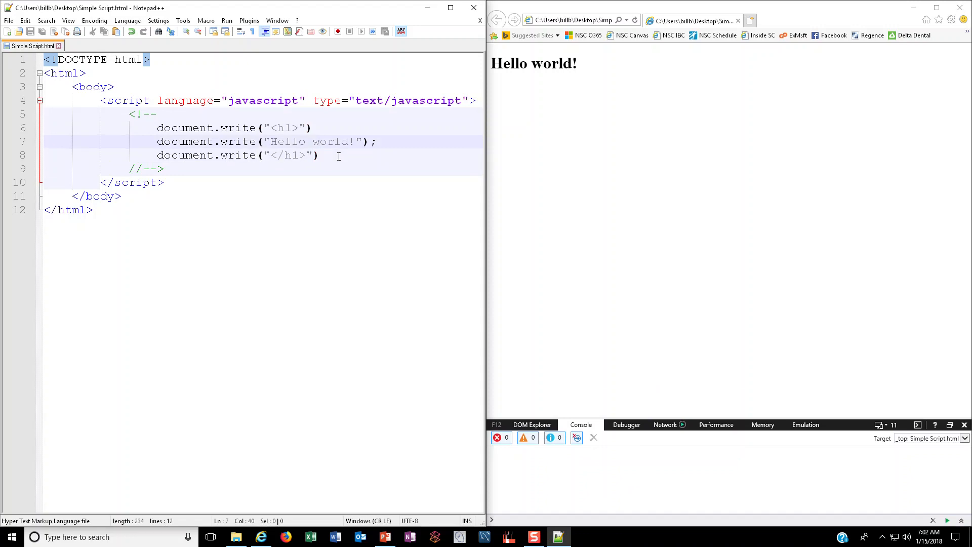
left_click(305, 127)
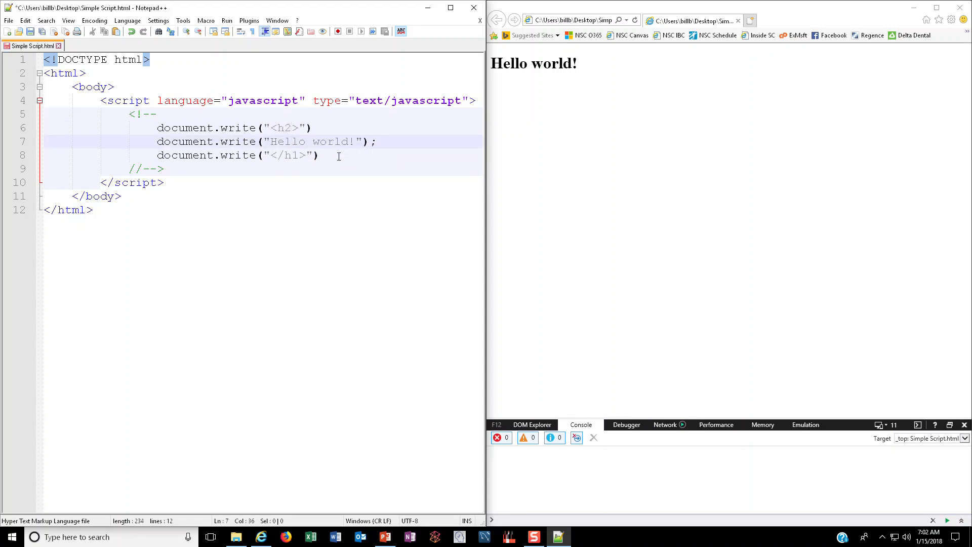
type("2")
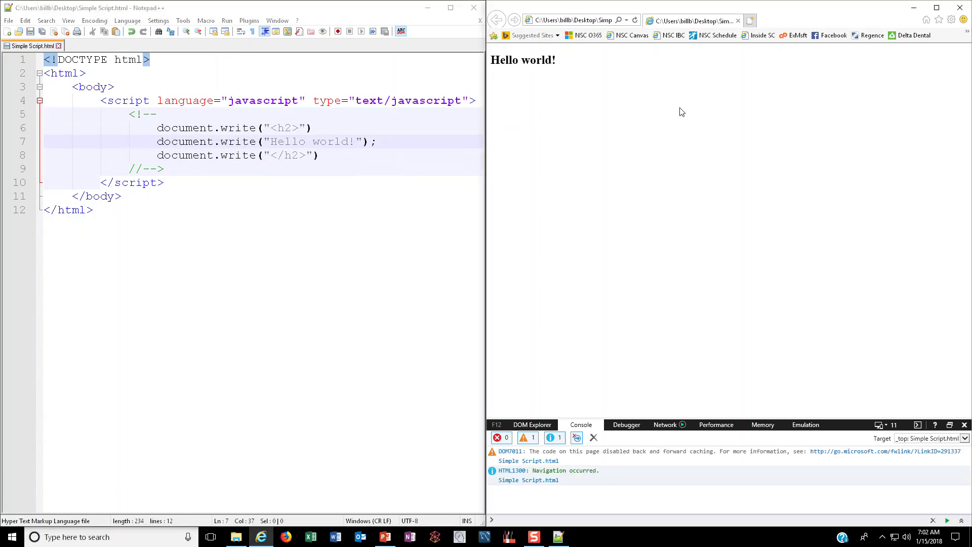
mouse_move(669, 424)
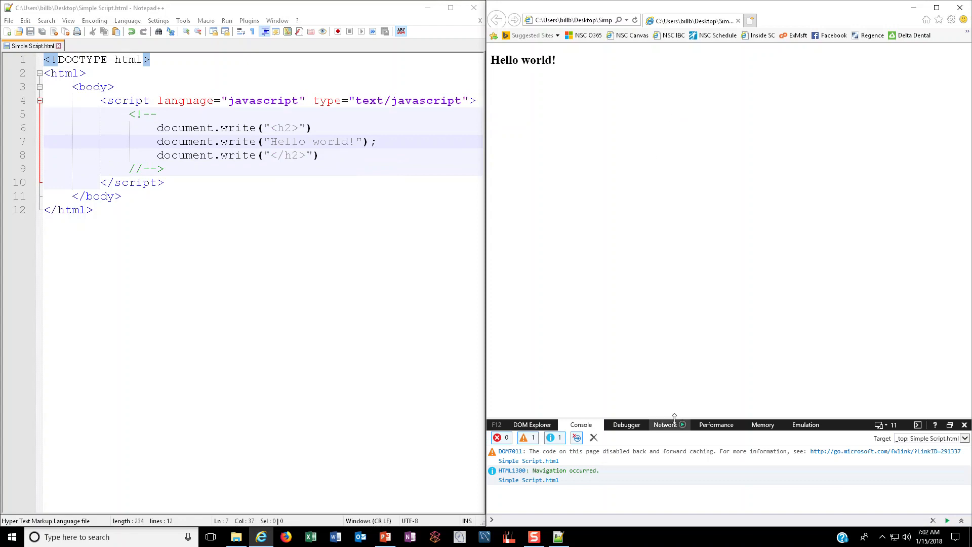
mouse_move(565, 272)
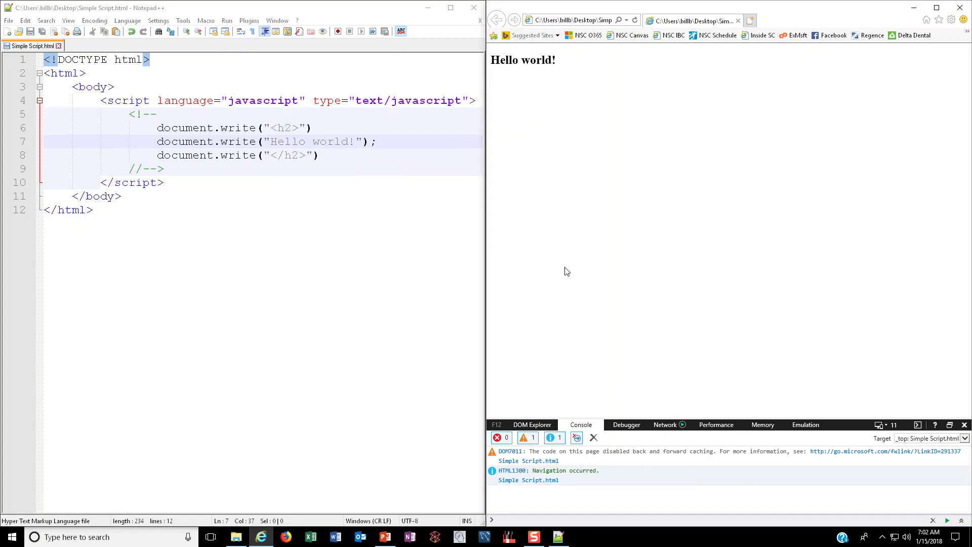
mouse_move(573, 249)
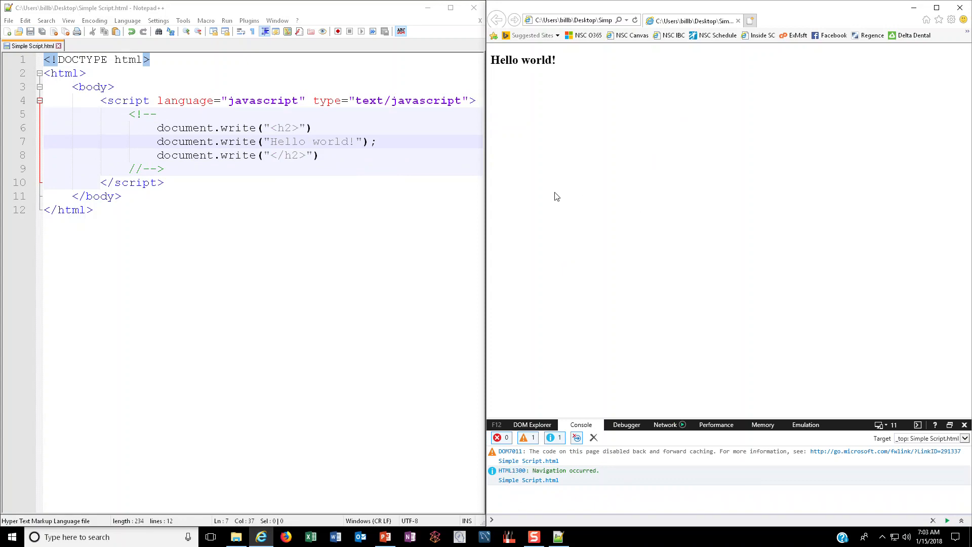
Highlight the matching h2 tags, then return to the JavaScript Workflow flowchart slide
left_click(379, 142)
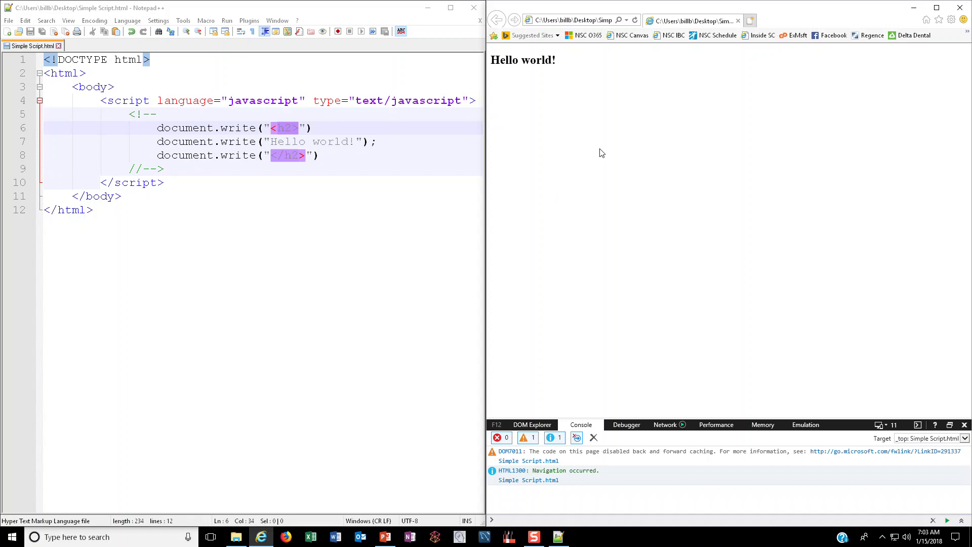
mouse_move(738, 23)
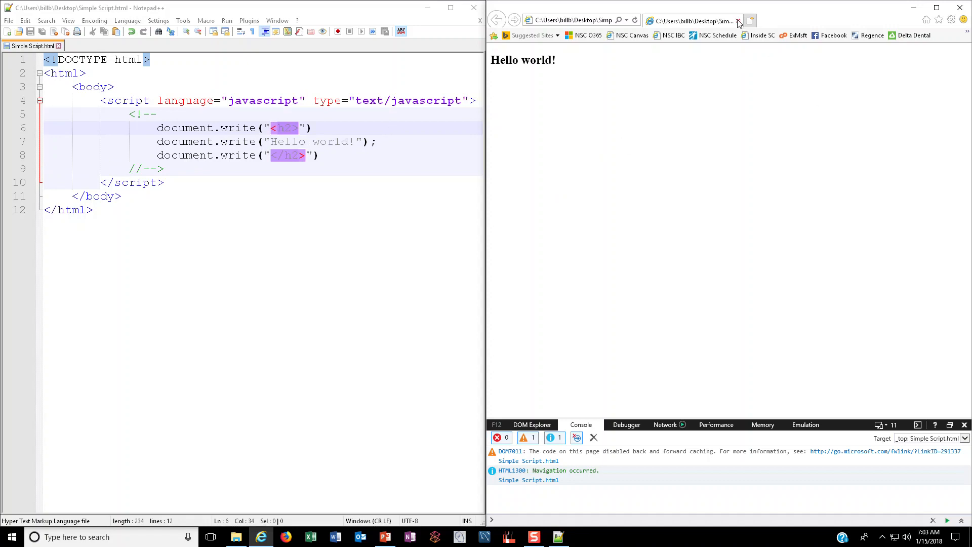
mouse_move(656, 184)
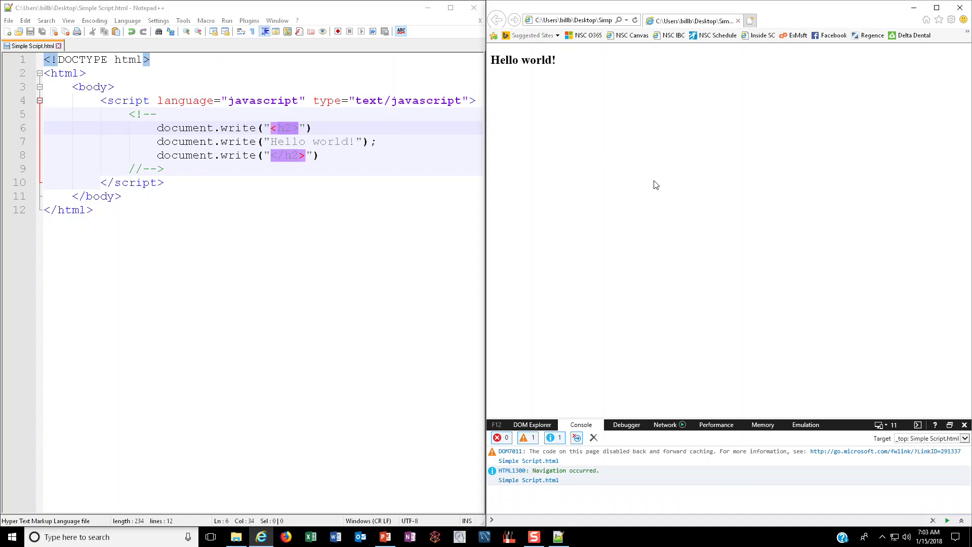
mouse_move(410, 153)
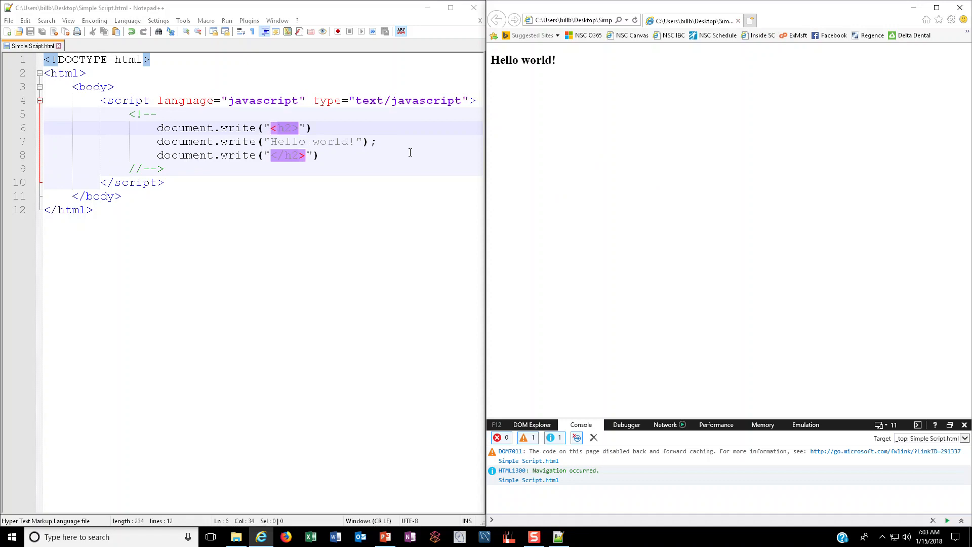
left_click(384, 536)
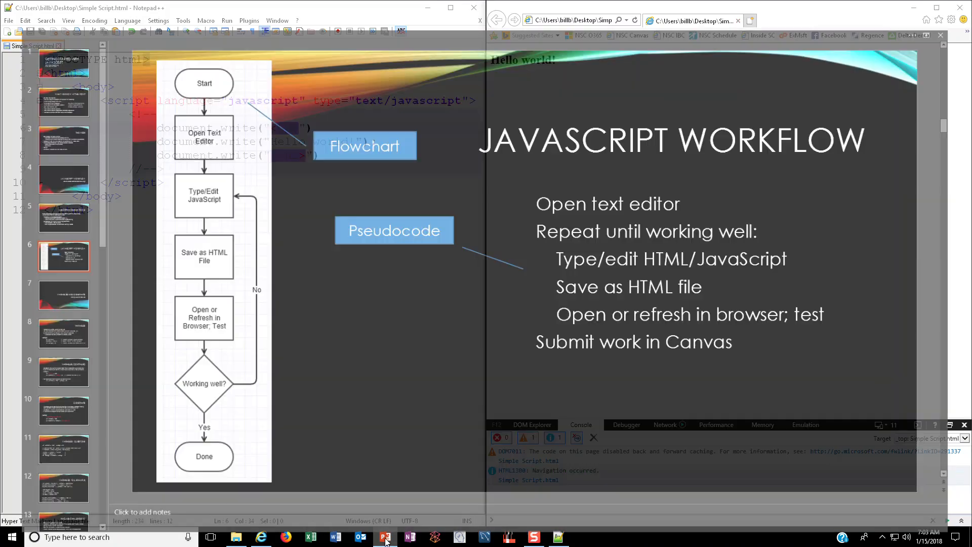
Switch back to PowerPoint showing slide 6 with the JavaScript Workflow flowchart and pseudocode
left_click(384, 537)
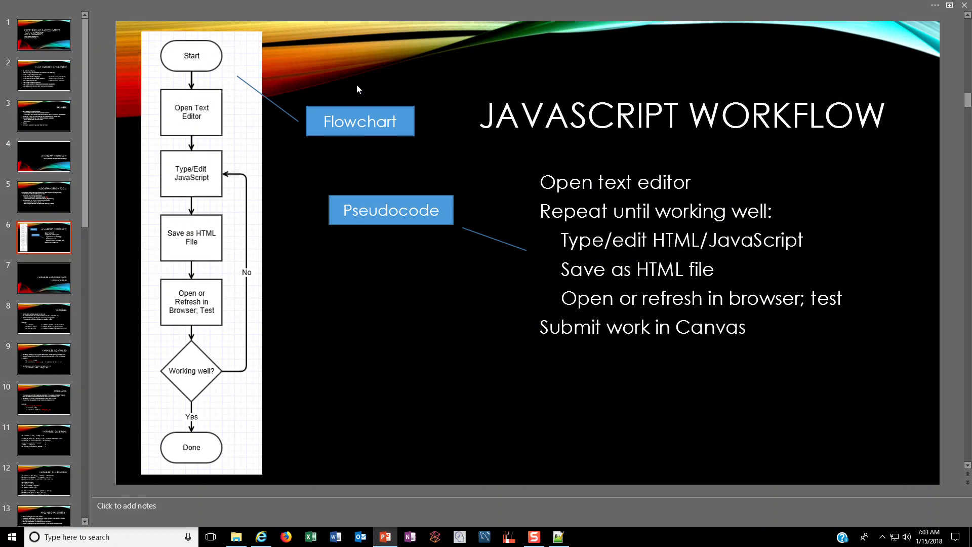
mouse_move(433, 201)
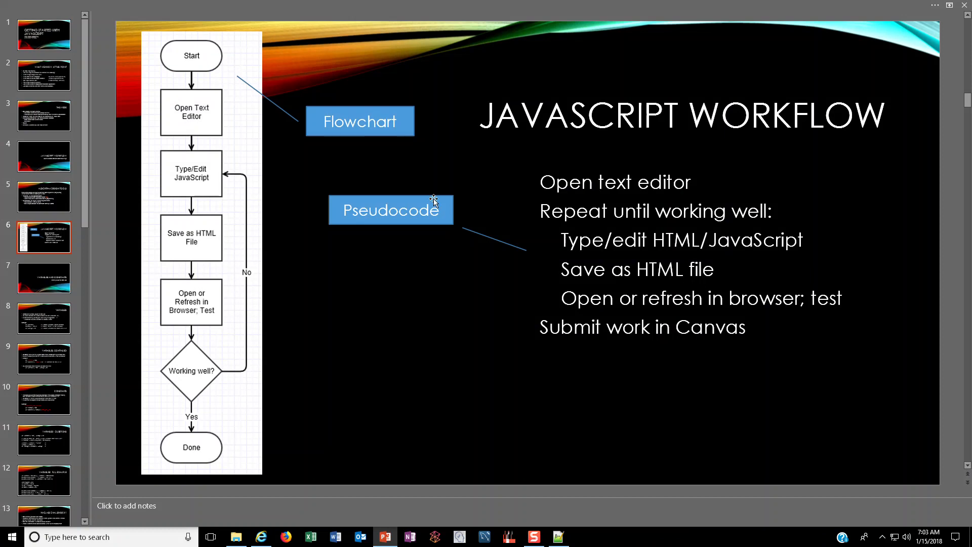
mouse_move(549, 195)
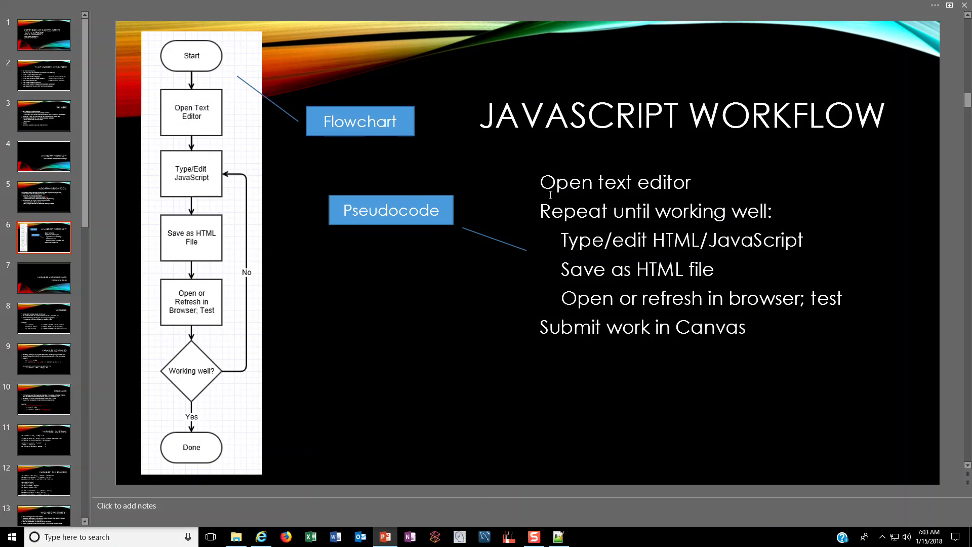
mouse_move(576, 202)
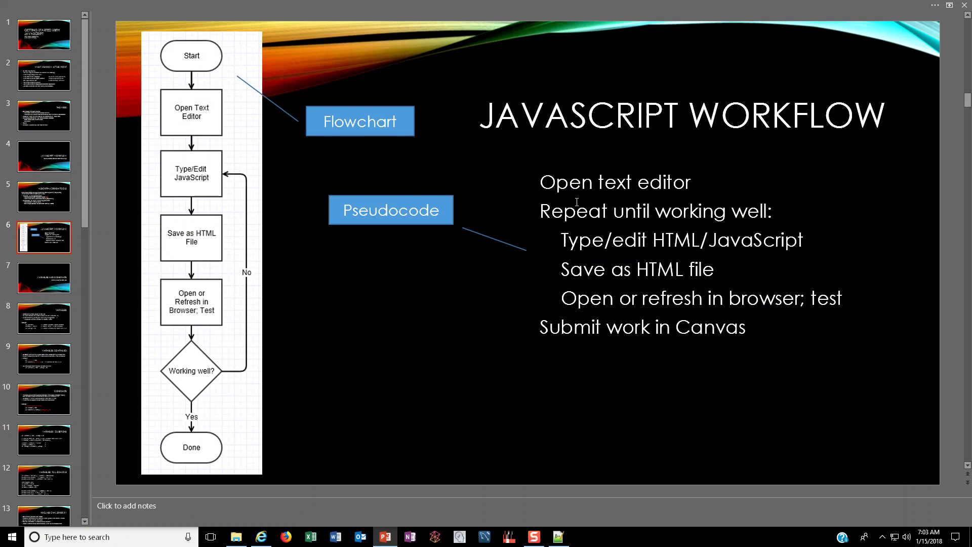